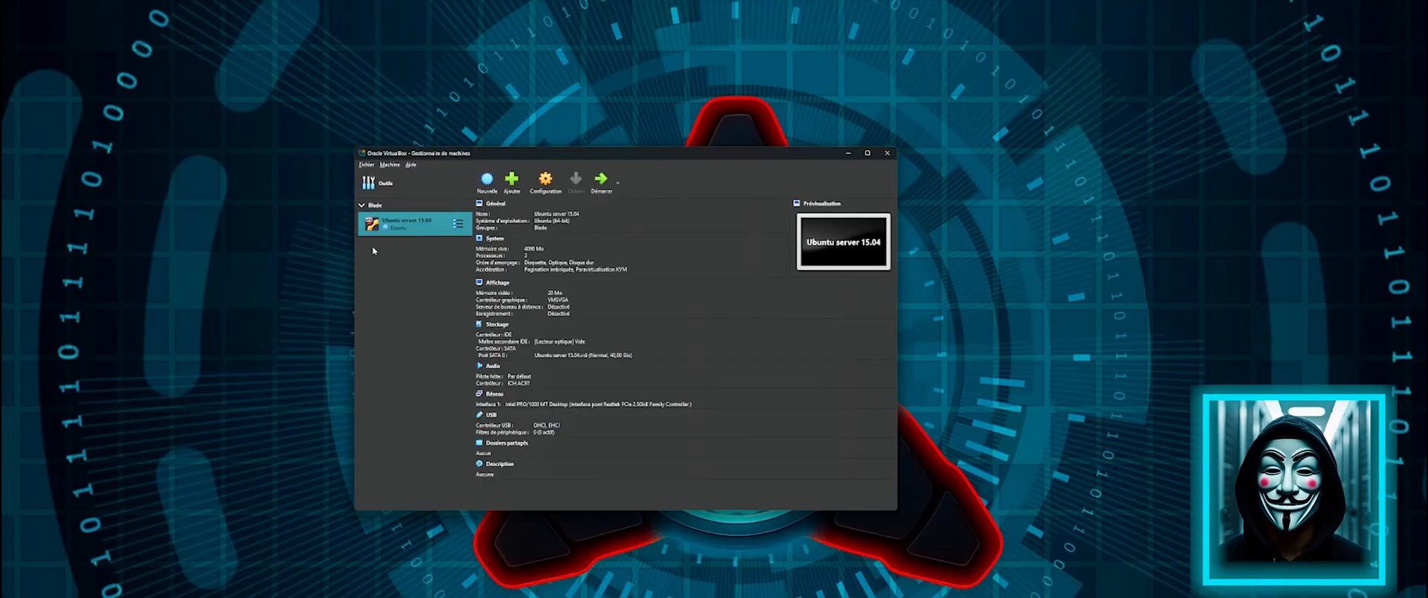
{"action": "mouse_move", "coordinate": [425, 228]}
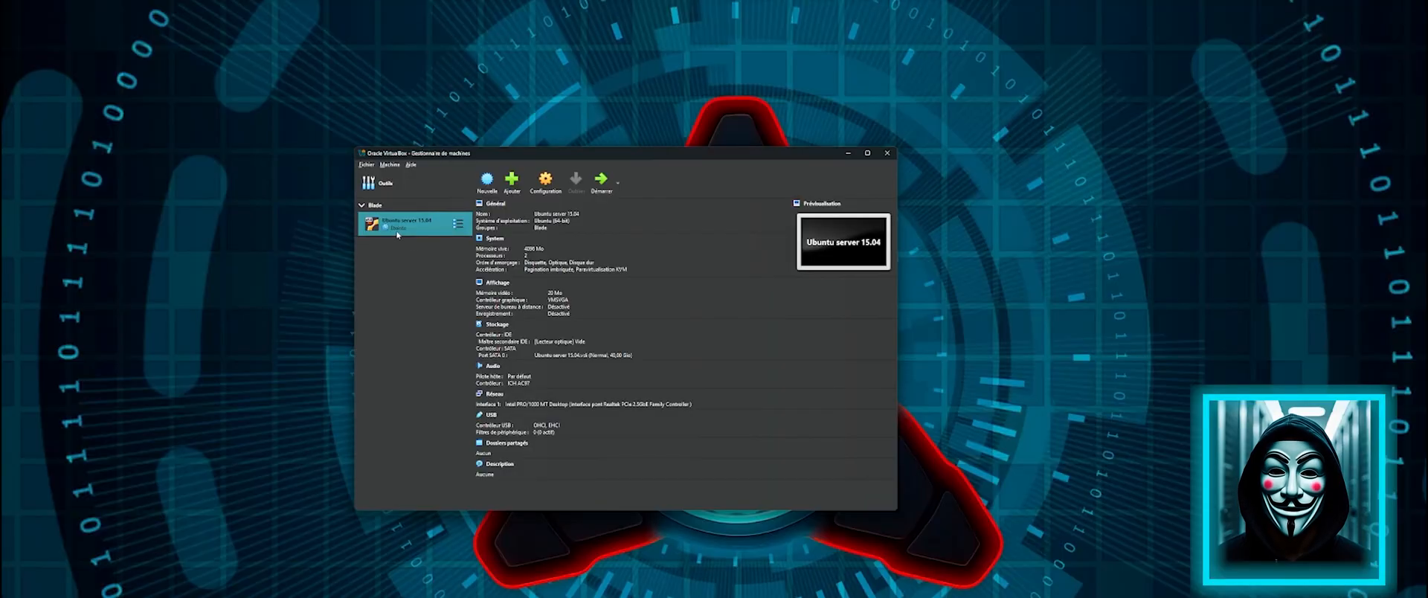
{"action": "mouse_move", "coordinate": [413, 252]}
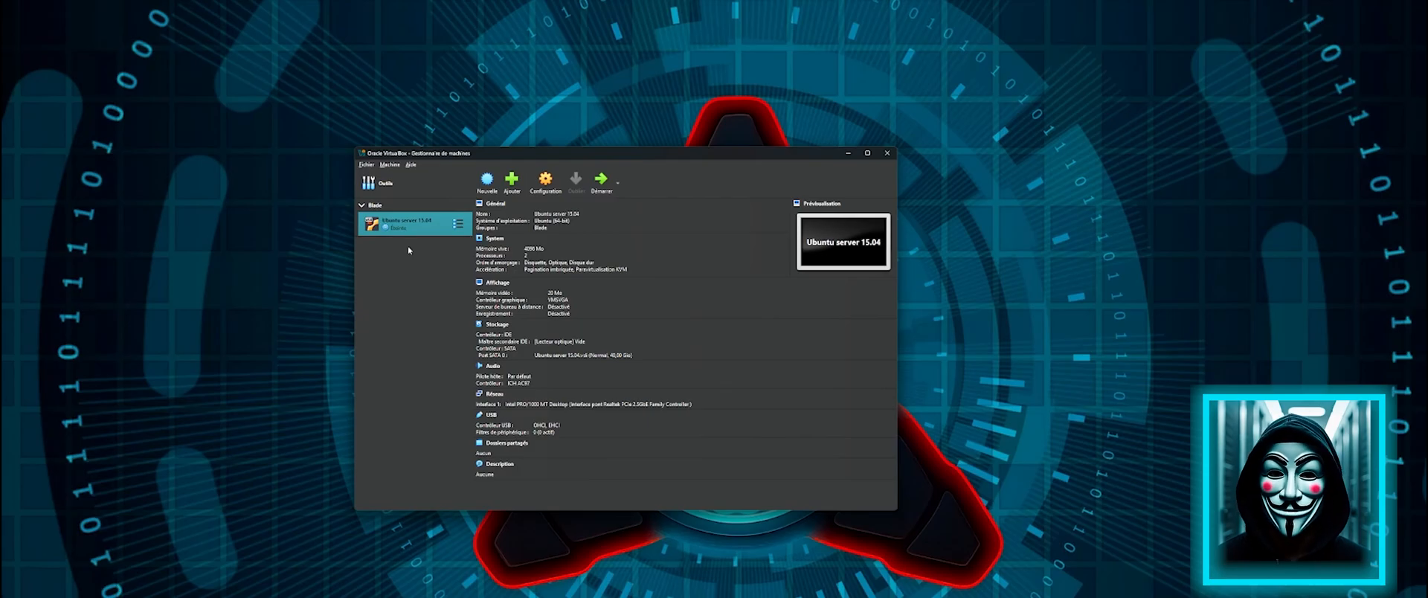
{"action": "mouse_move", "coordinate": [405, 253]}
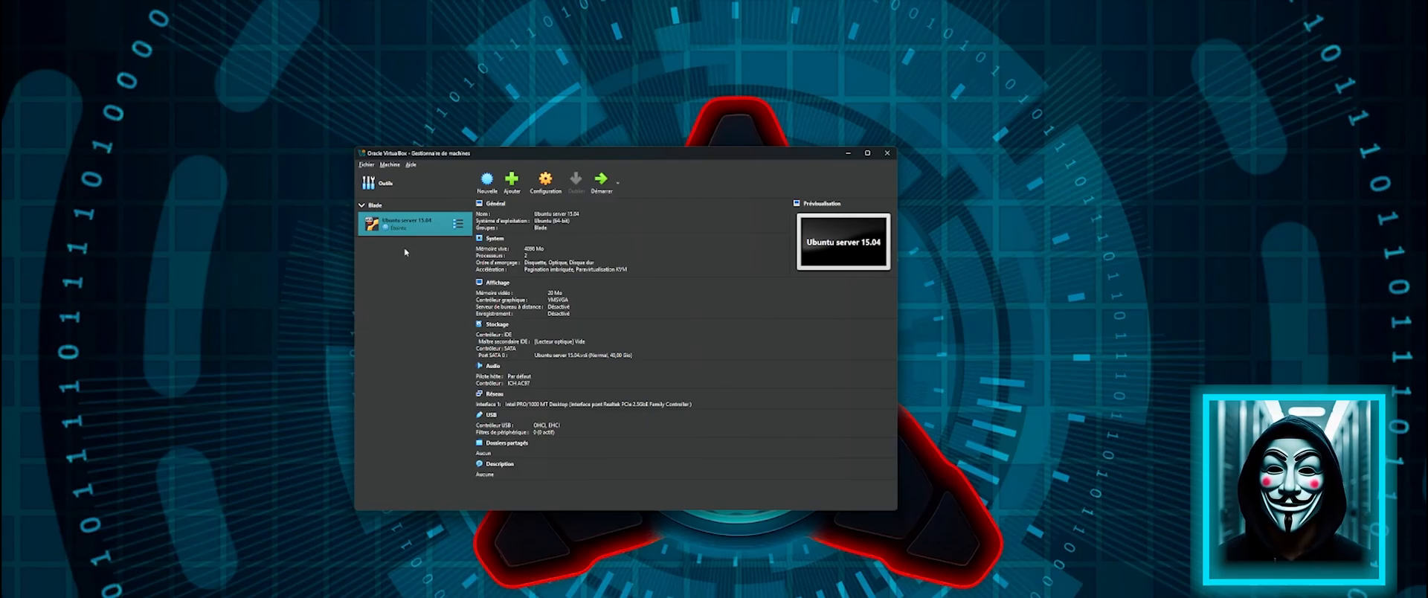
{"action": "mouse_move", "coordinate": [406, 245]}
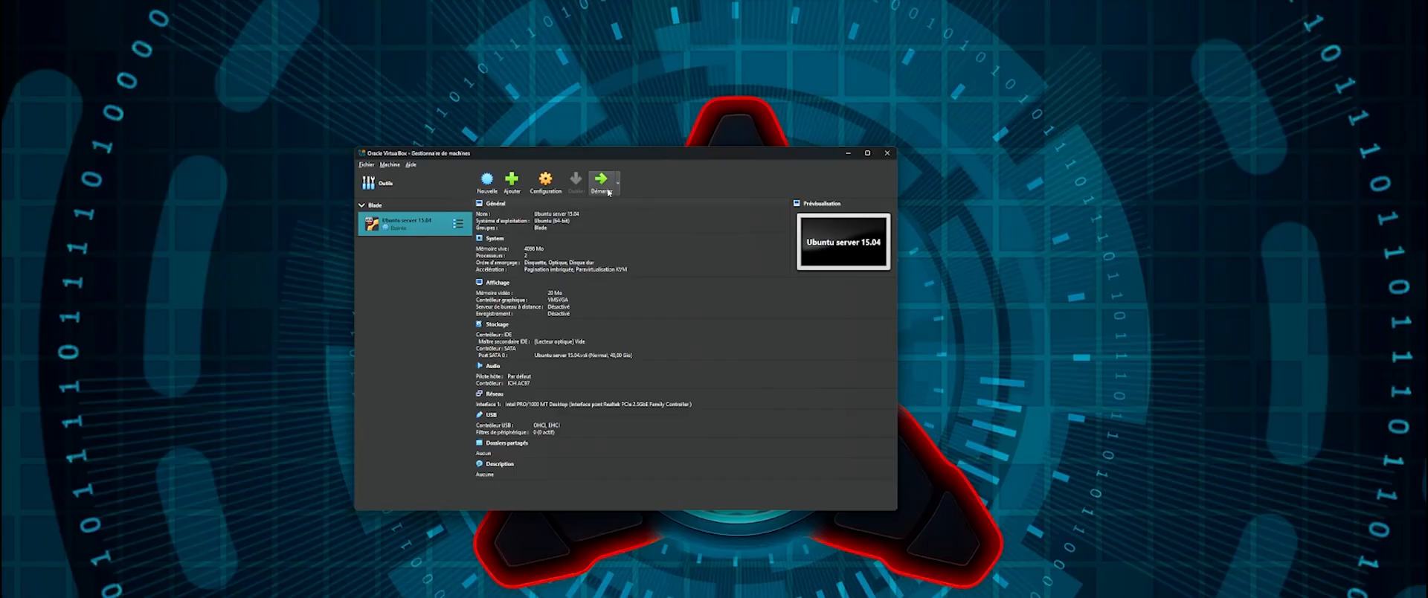
- Boot the Ubuntu server 15.04 VM and enter username john at its console login
{"action": "left_click", "coordinate": [600, 180]}
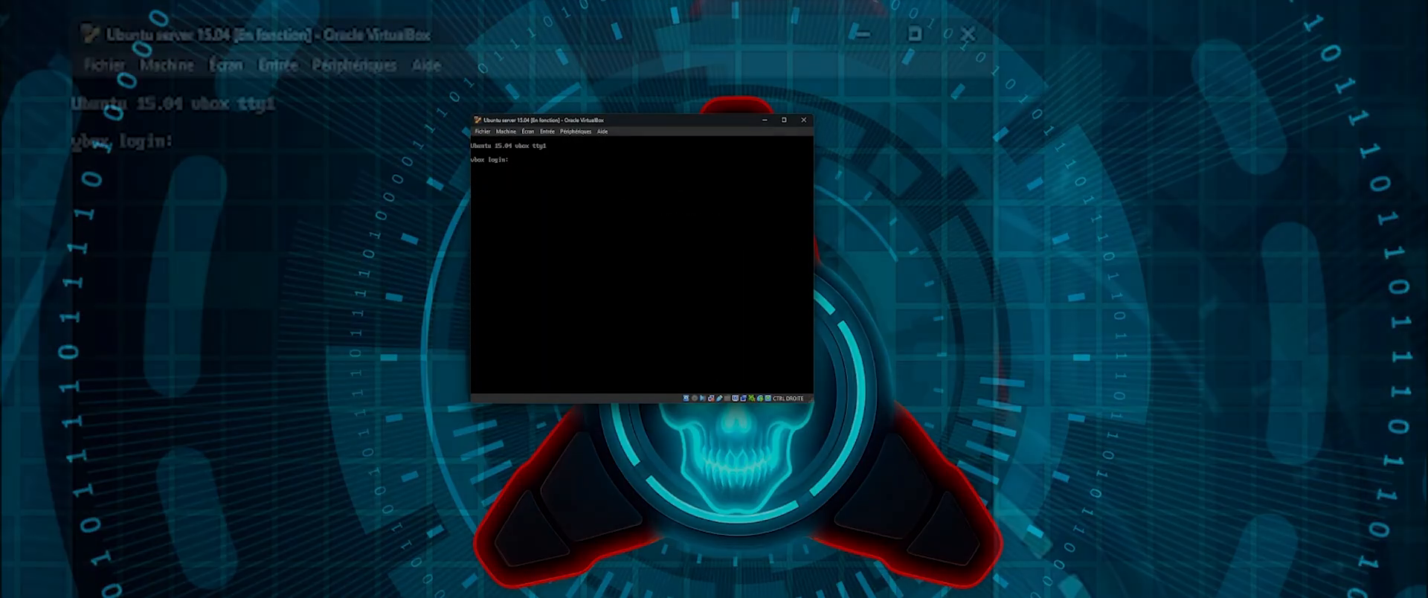
{"action": "left_click", "coordinate": [783, 119]}
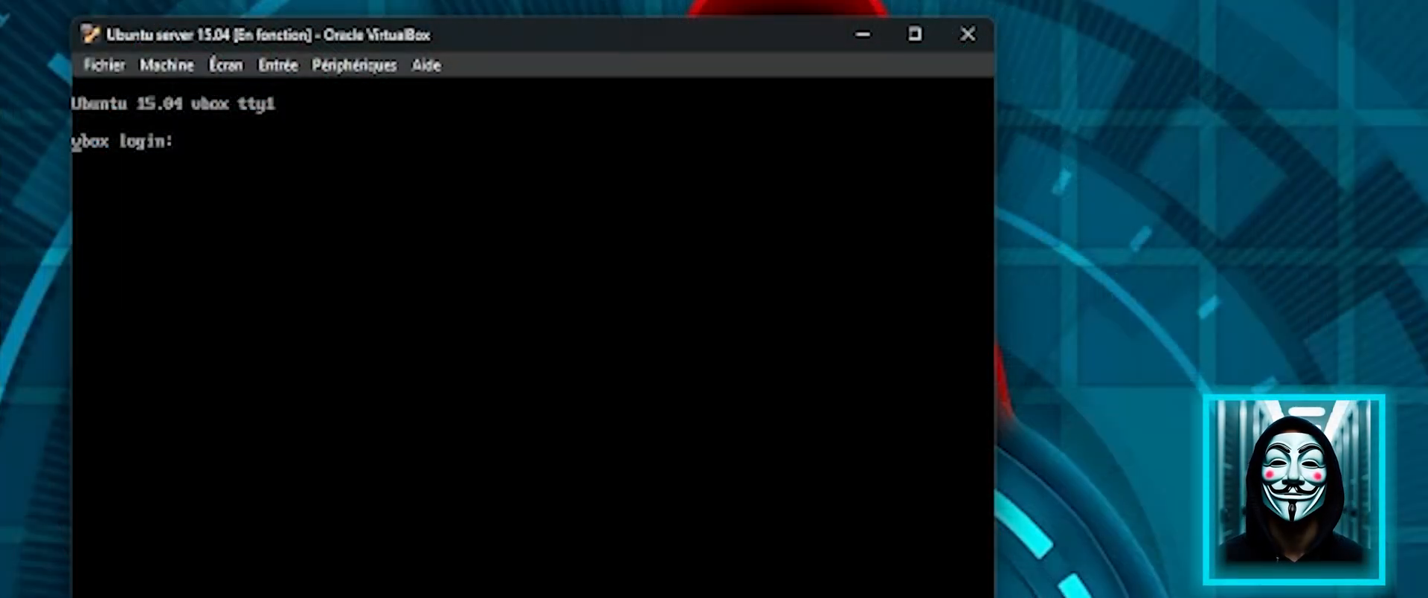
{"action": "type", "text": "john."}
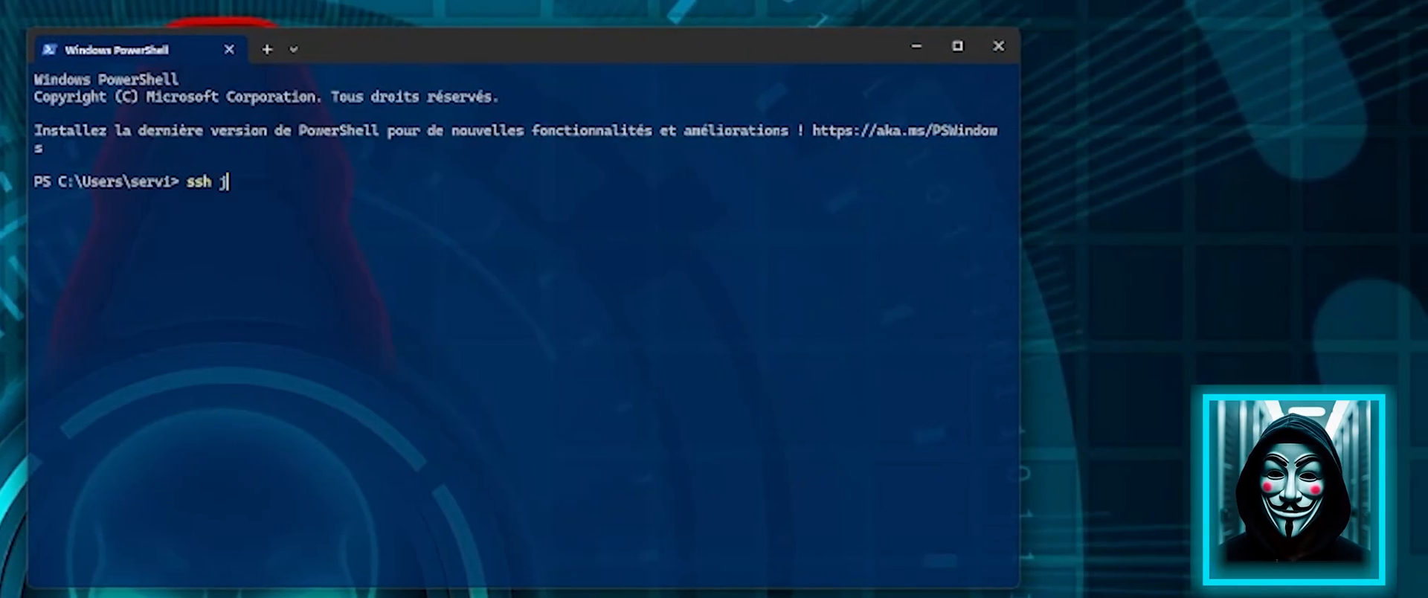
{"action": "type", "text": "ohn@192.168.1.53"}
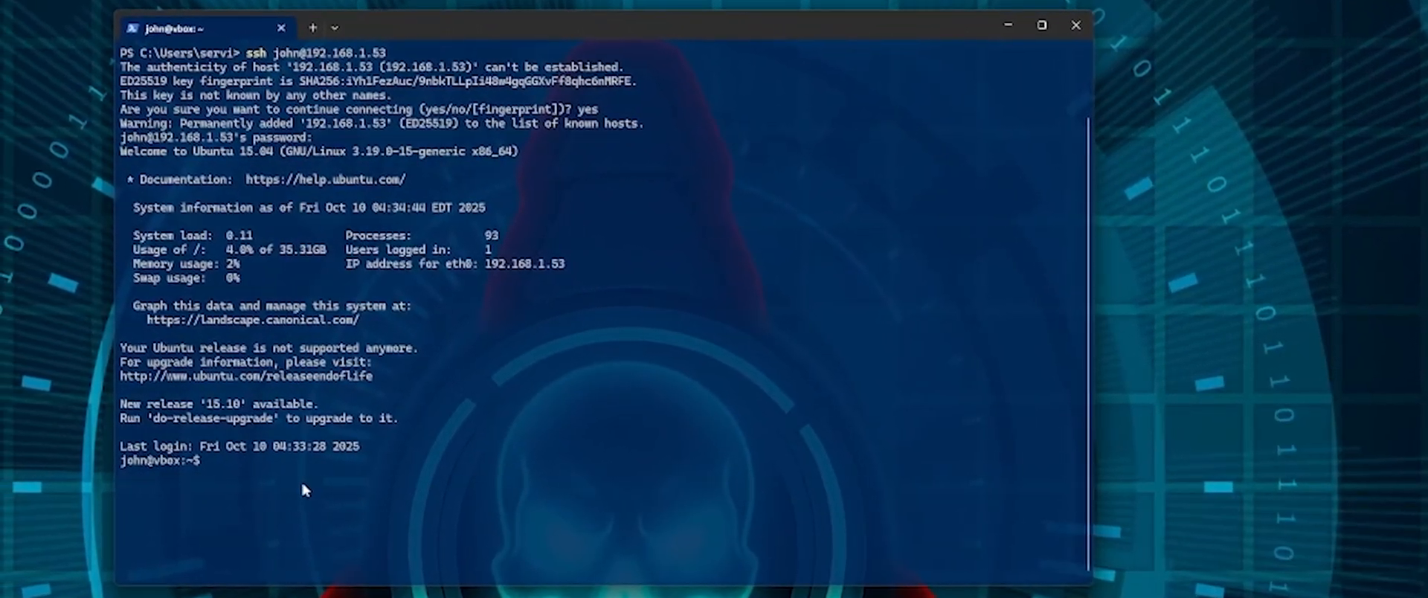
- Confirm the current user with whoami and list the user folders in /home
{"action": "type", "text": "who"}
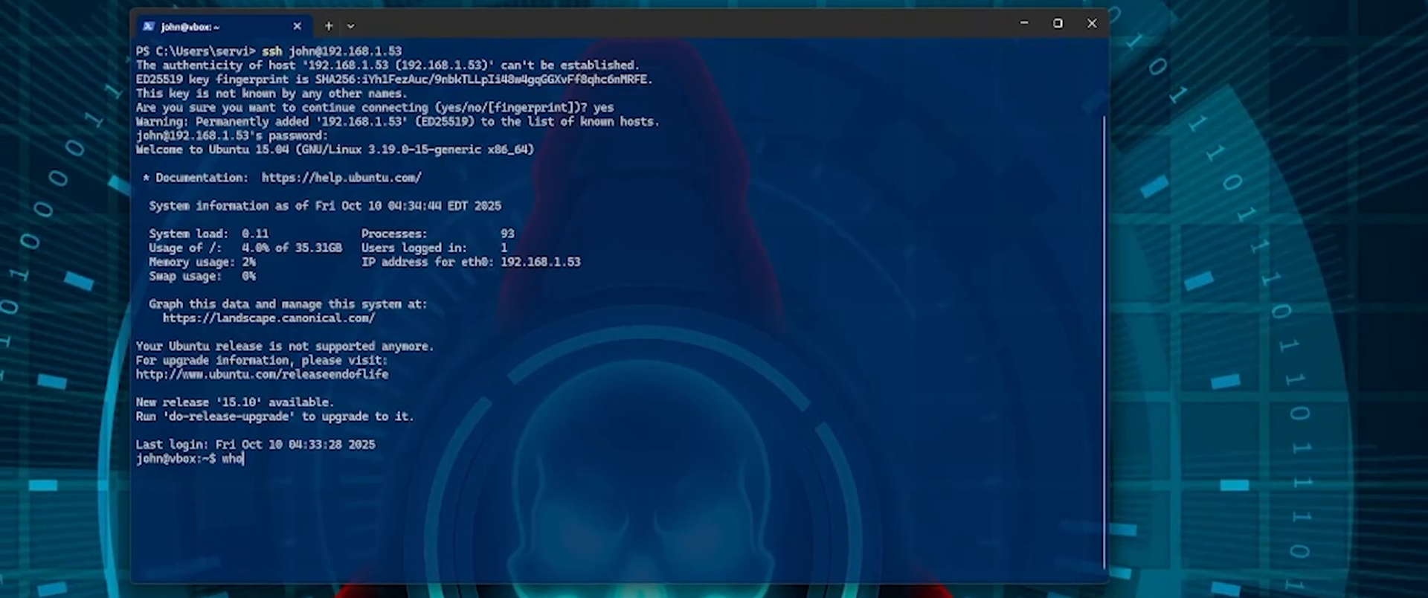
{"action": "key", "text": "Return"}
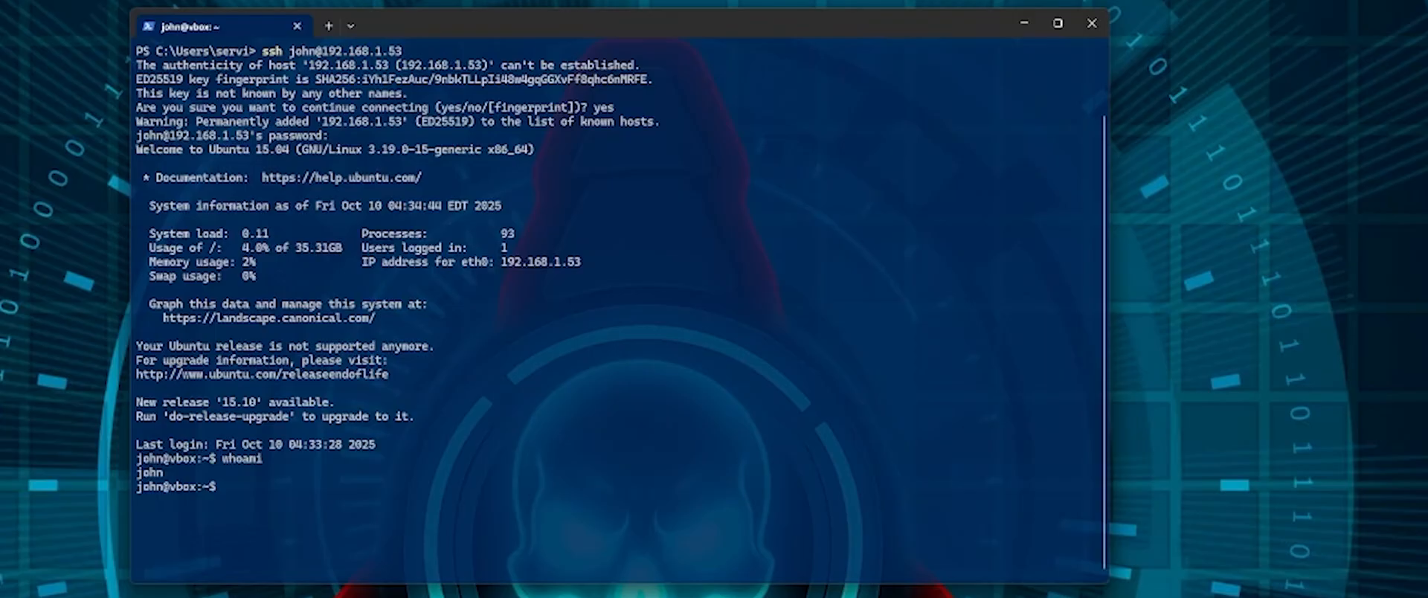
{"action": "type", "text": "cd /home"}
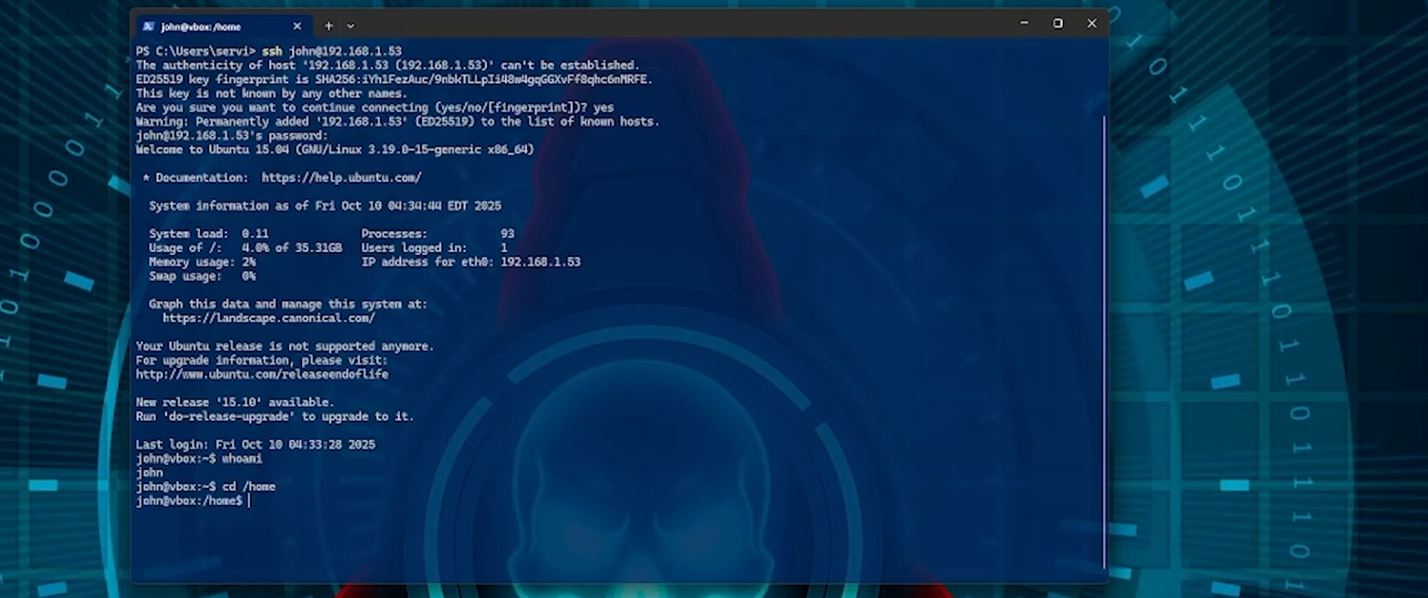
{"action": "type", "text": "ls"}
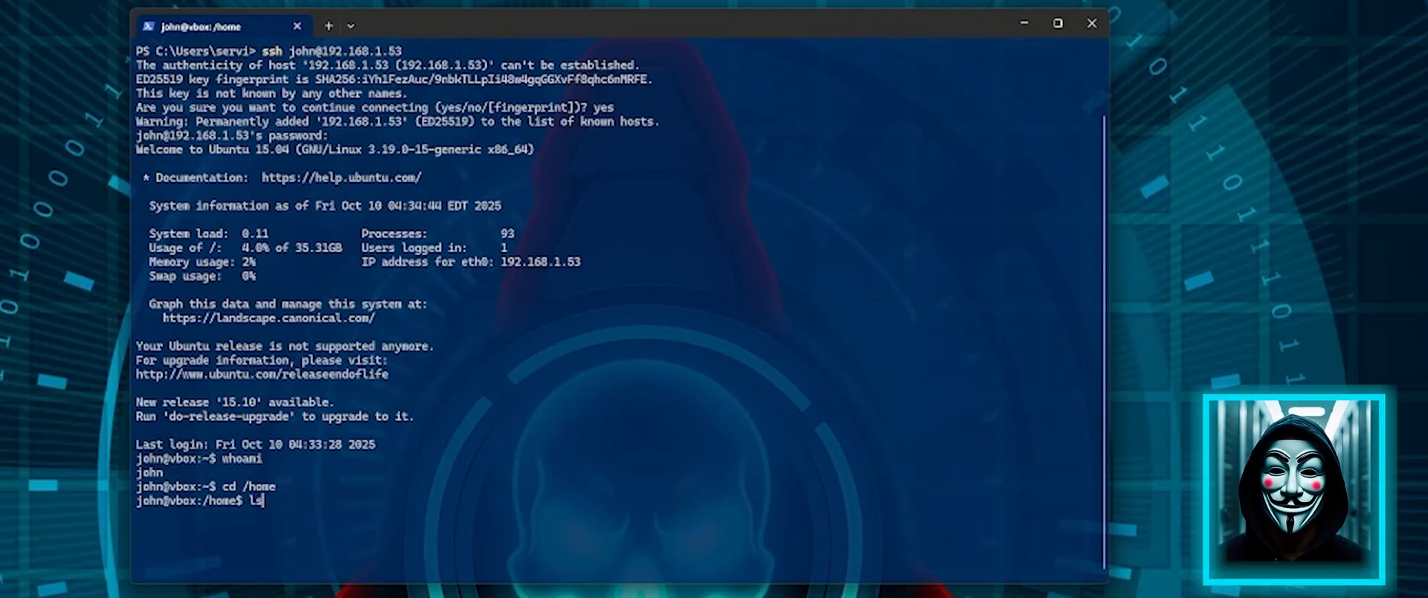
{"action": "key", "text": "Return"}
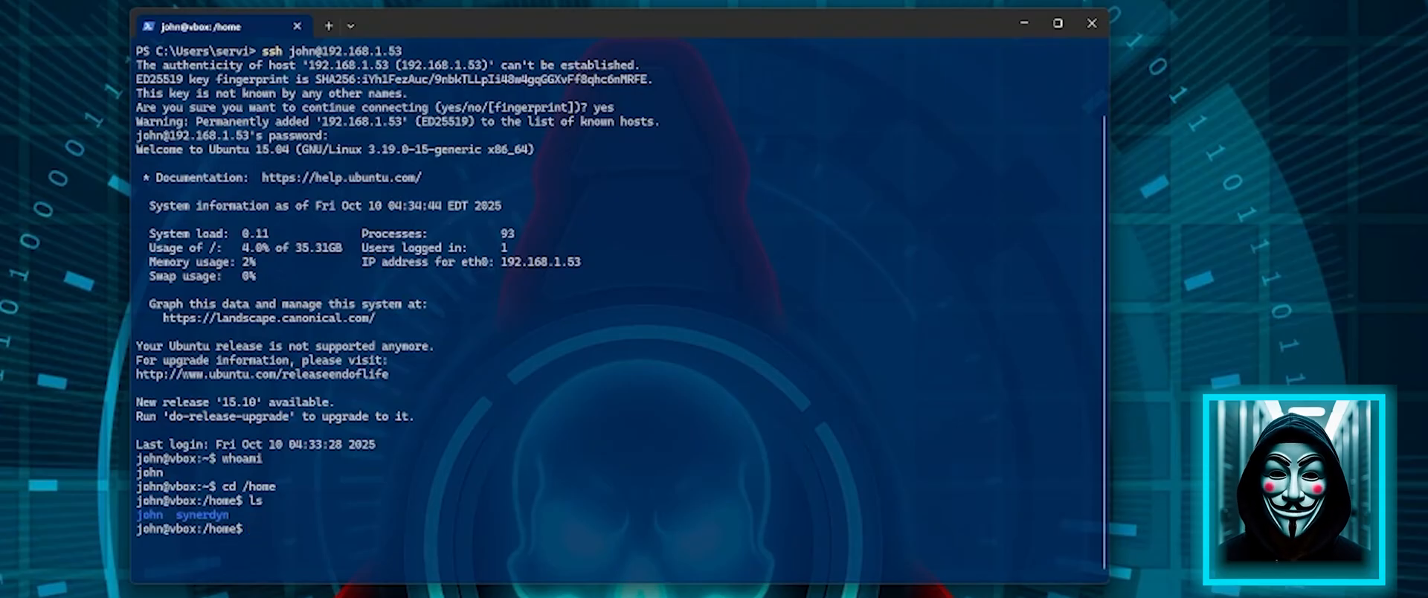
- Move into /home/synerdyn and begin a mkdir test command
{"action": "type", "text": "cd"}
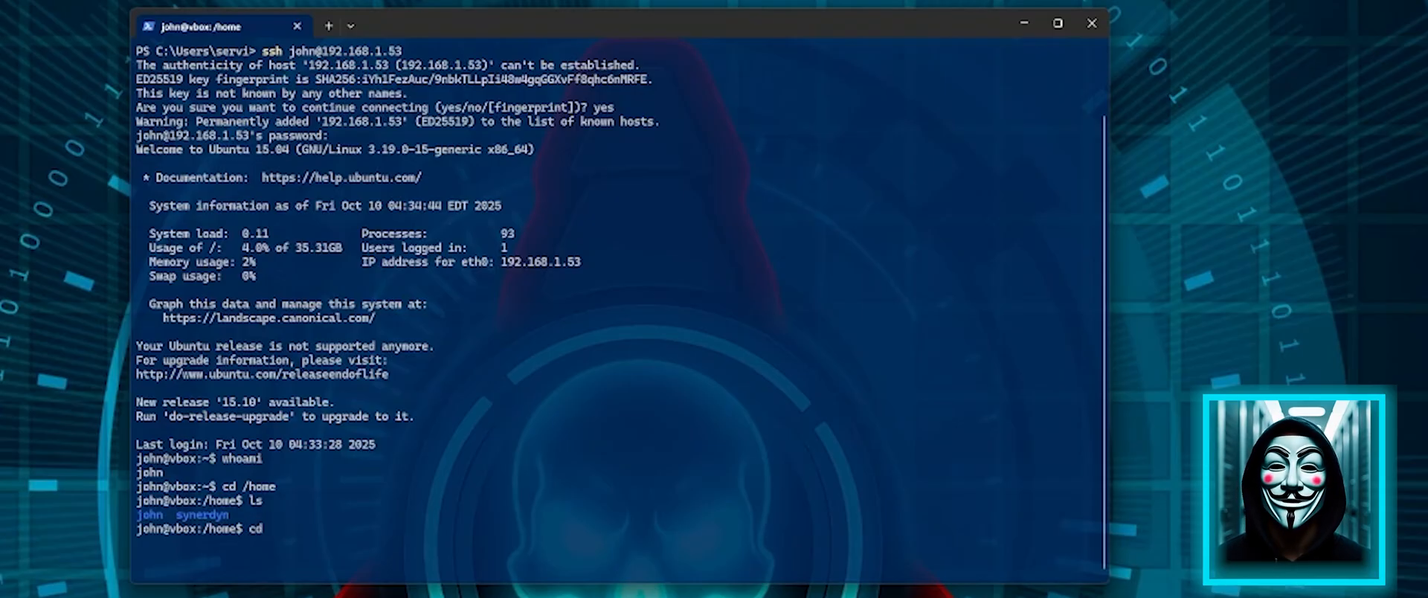
{"action": "type", "text": "sy"}
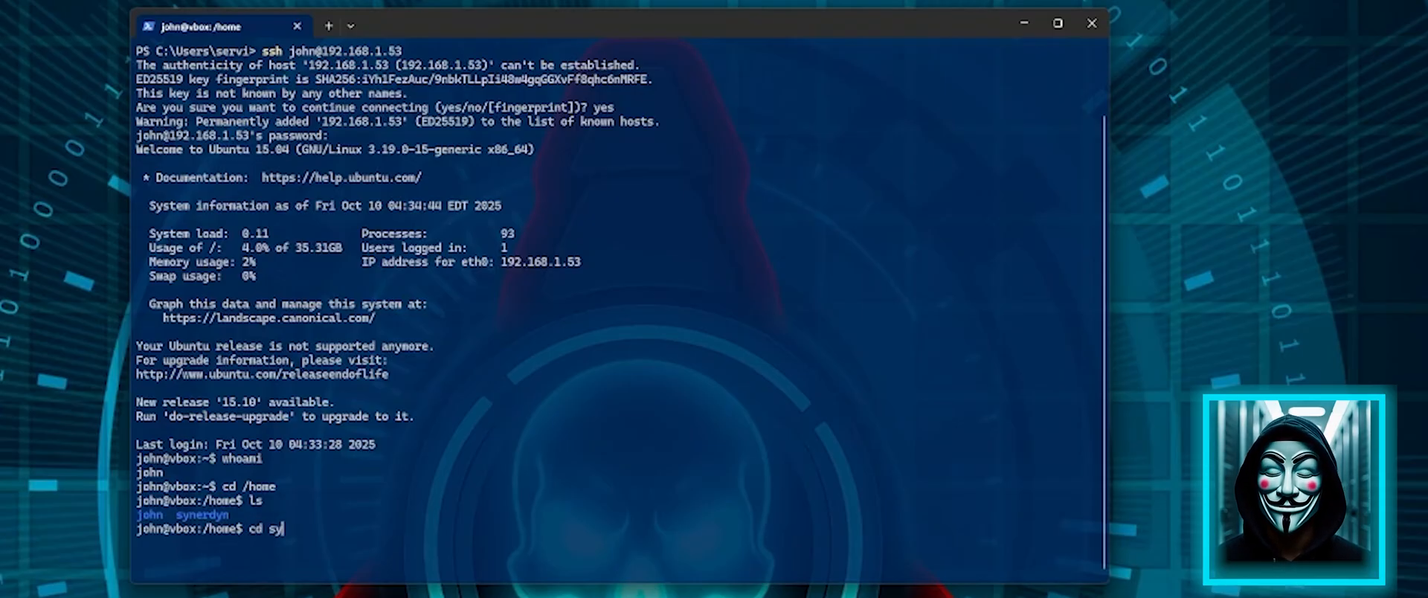
{"action": "key", "text": "Return"}
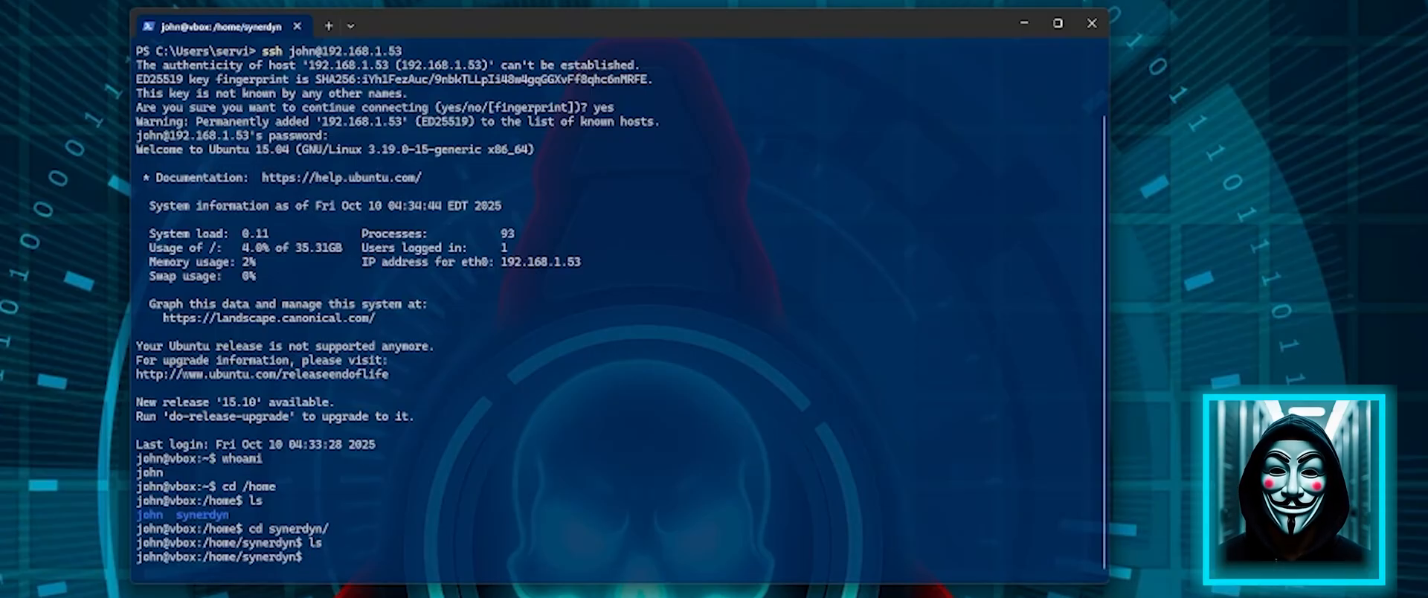
{"action": "type", "text": "mk"}
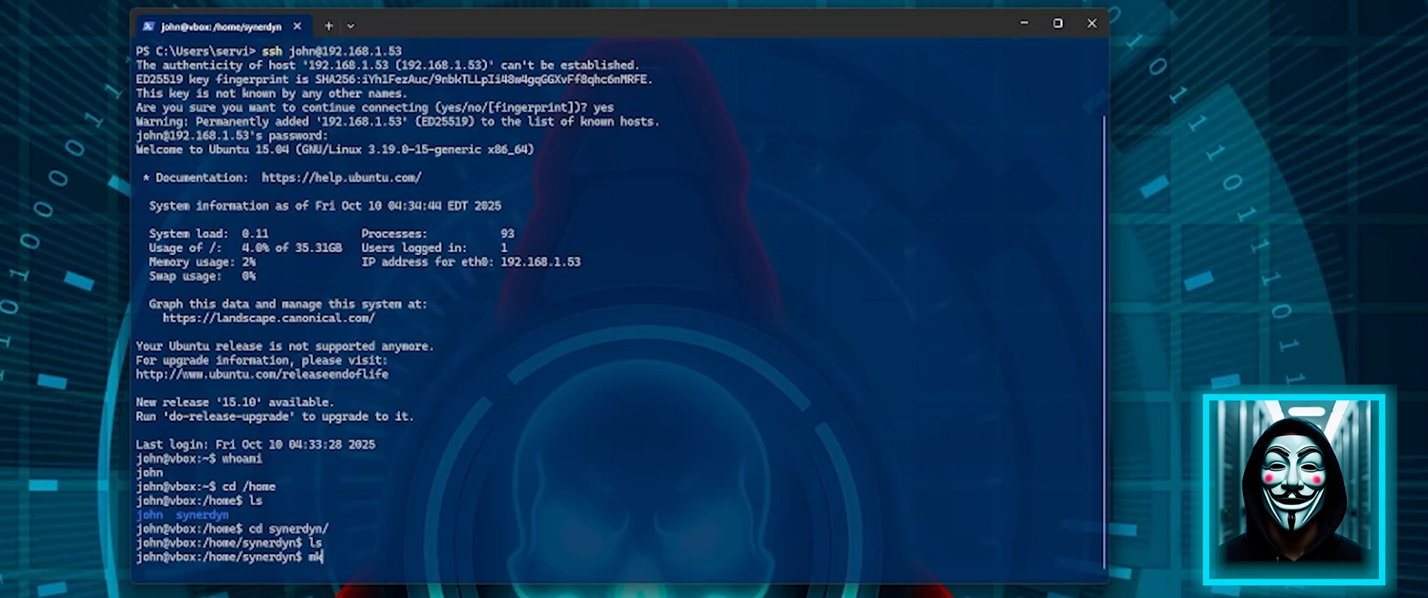
{"action": "type", "text": "dir test"}
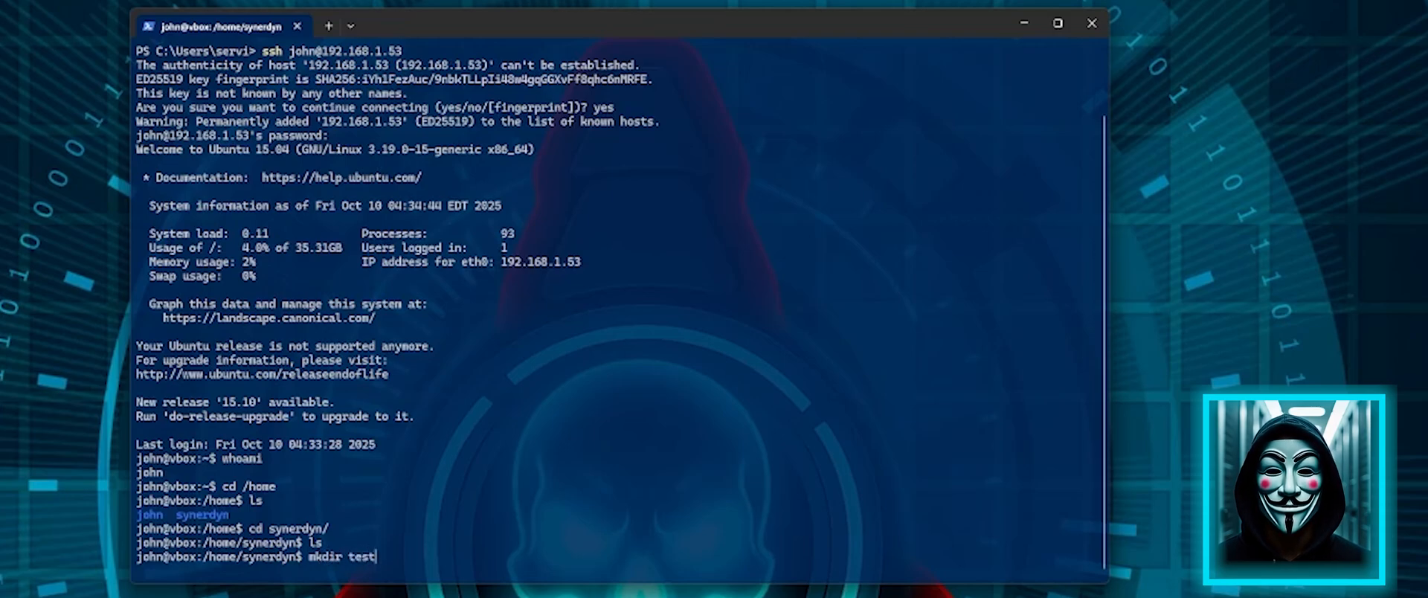
- Try mkdir test and sudo mkdir test, both rejected since john isn't in sudoers
{"action": "key", "text": "Return"}
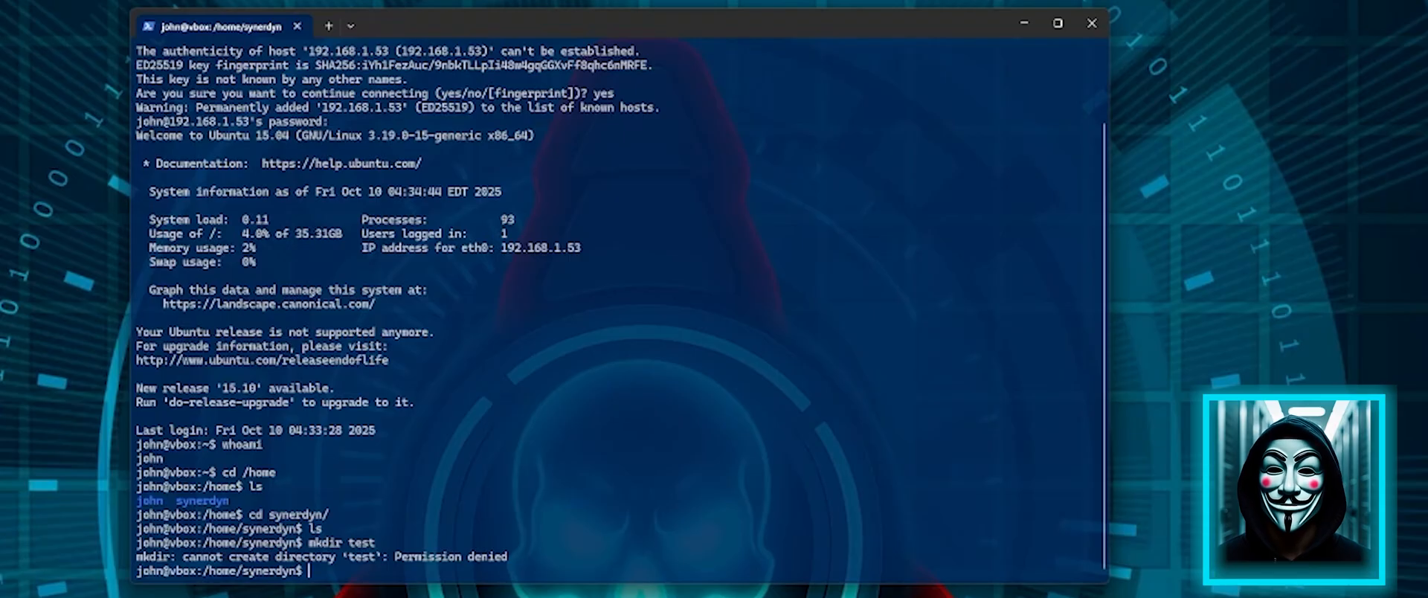
{"action": "type", "text": "mkdir test"}
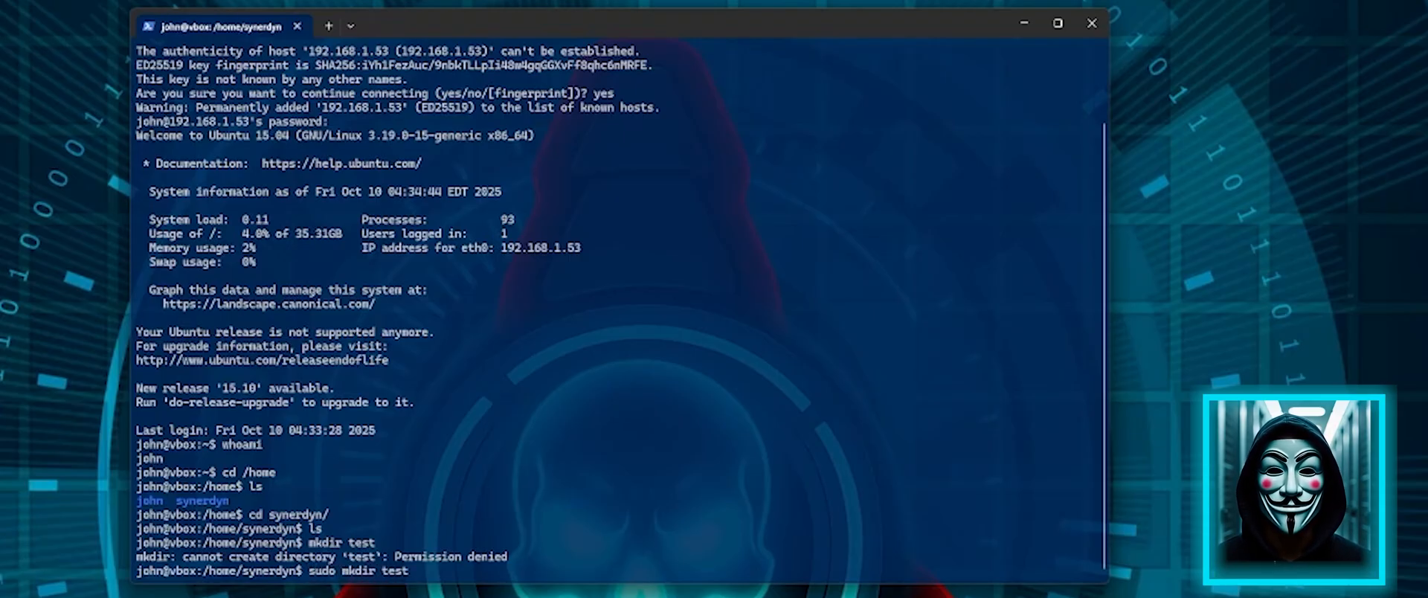
{"action": "key", "text": "Return"}
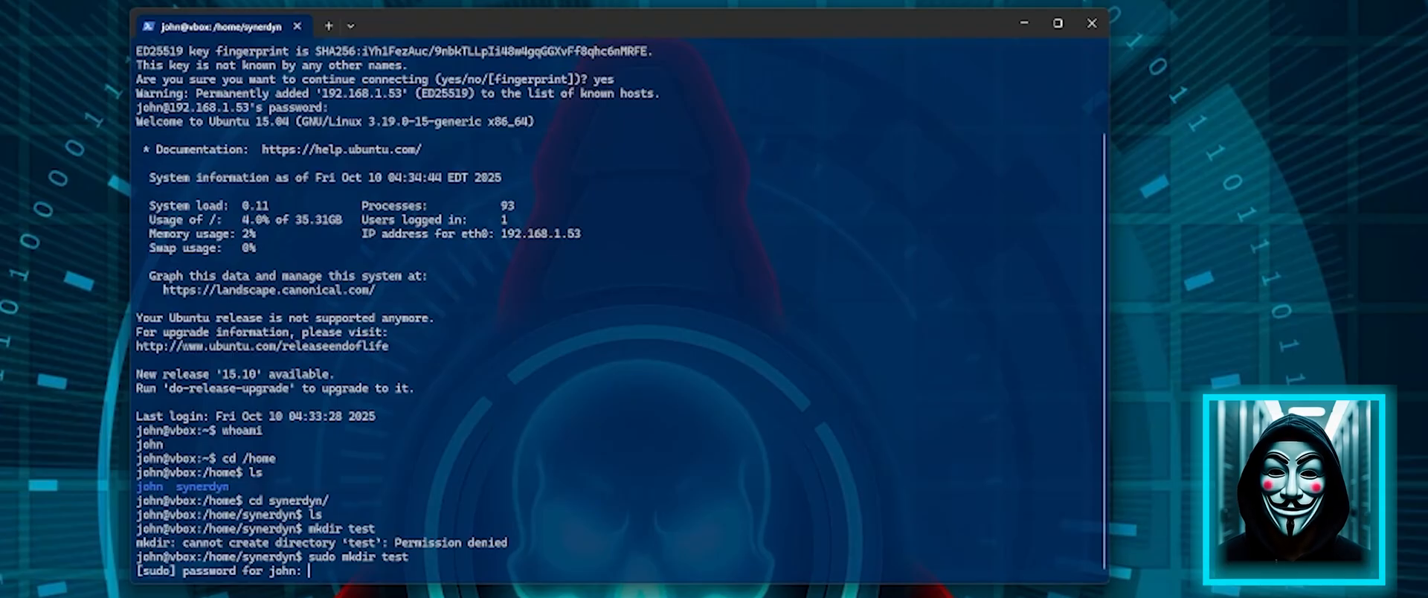
{"action": "key", "text": "Return"}
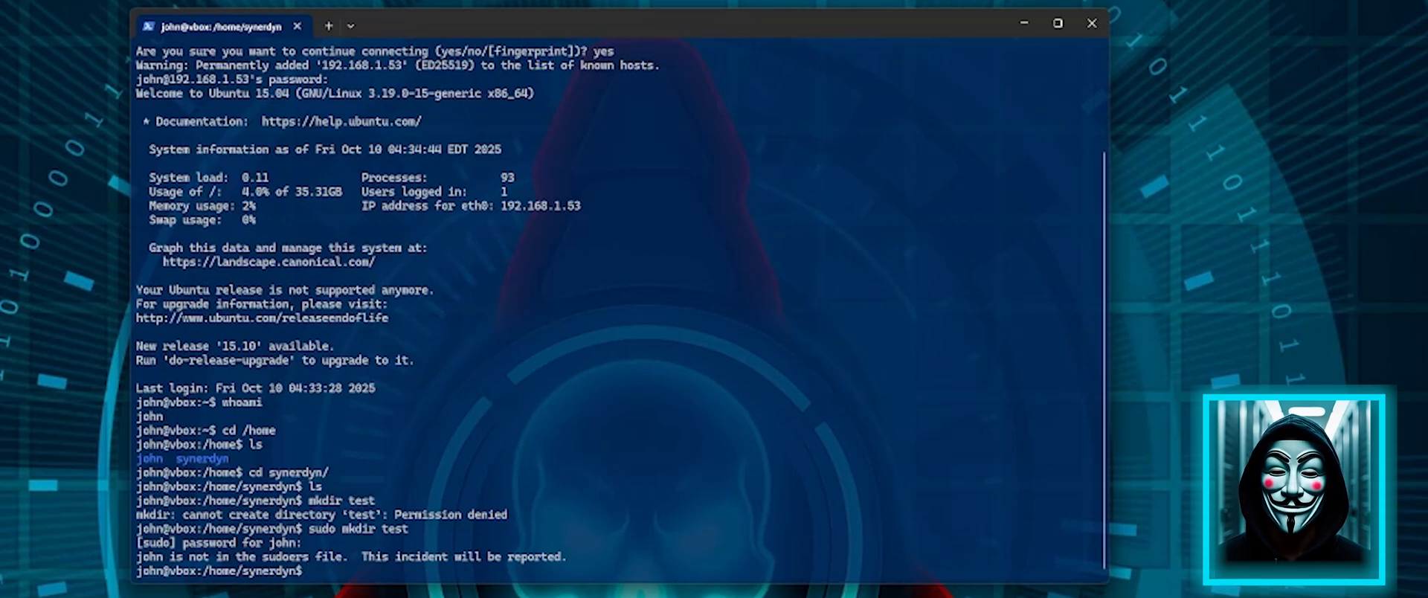
- Run hostname (vbox) and uname -a, showing kernel 3.19.0-15-generic x86_64
{"action": "type", "text": "hot"}
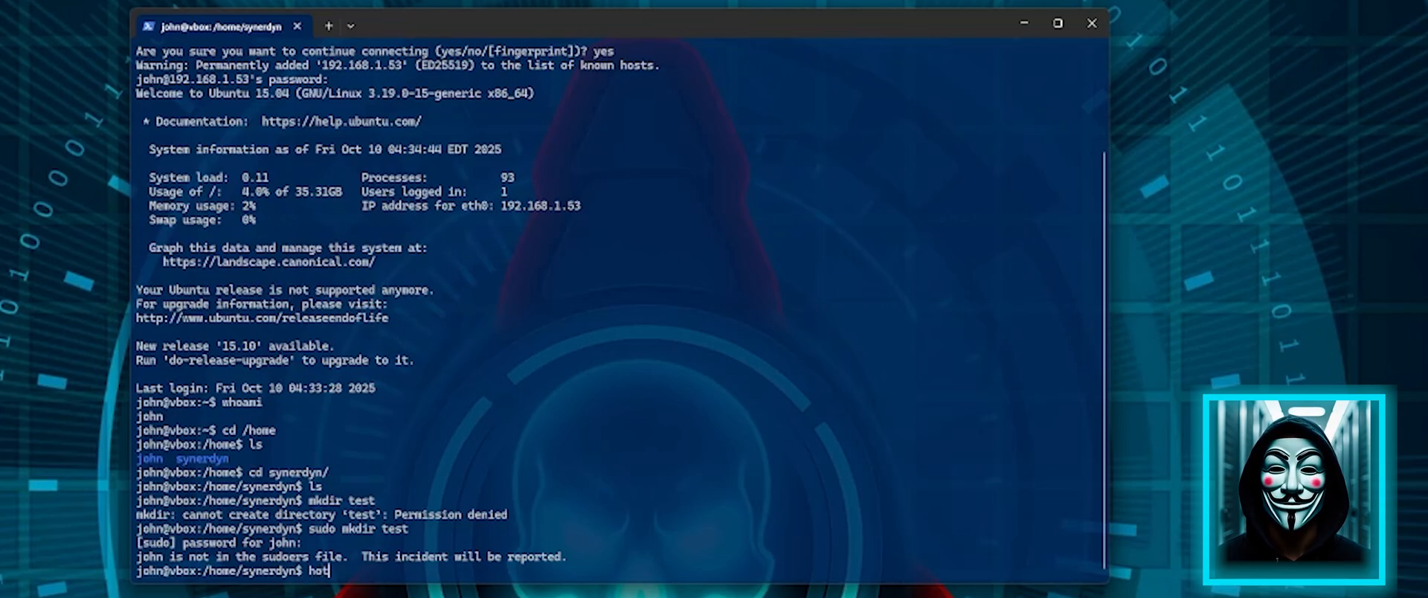
{"action": "key", "text": "Backspace"}
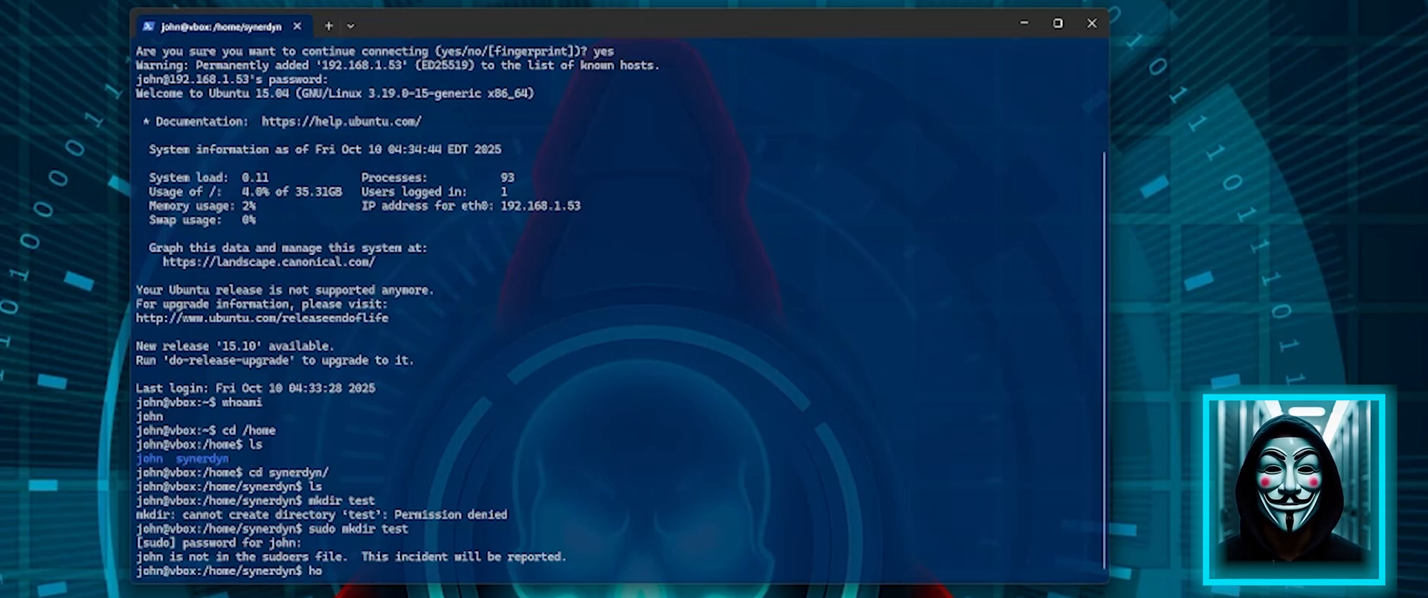
{"action": "key", "text": "Return"}
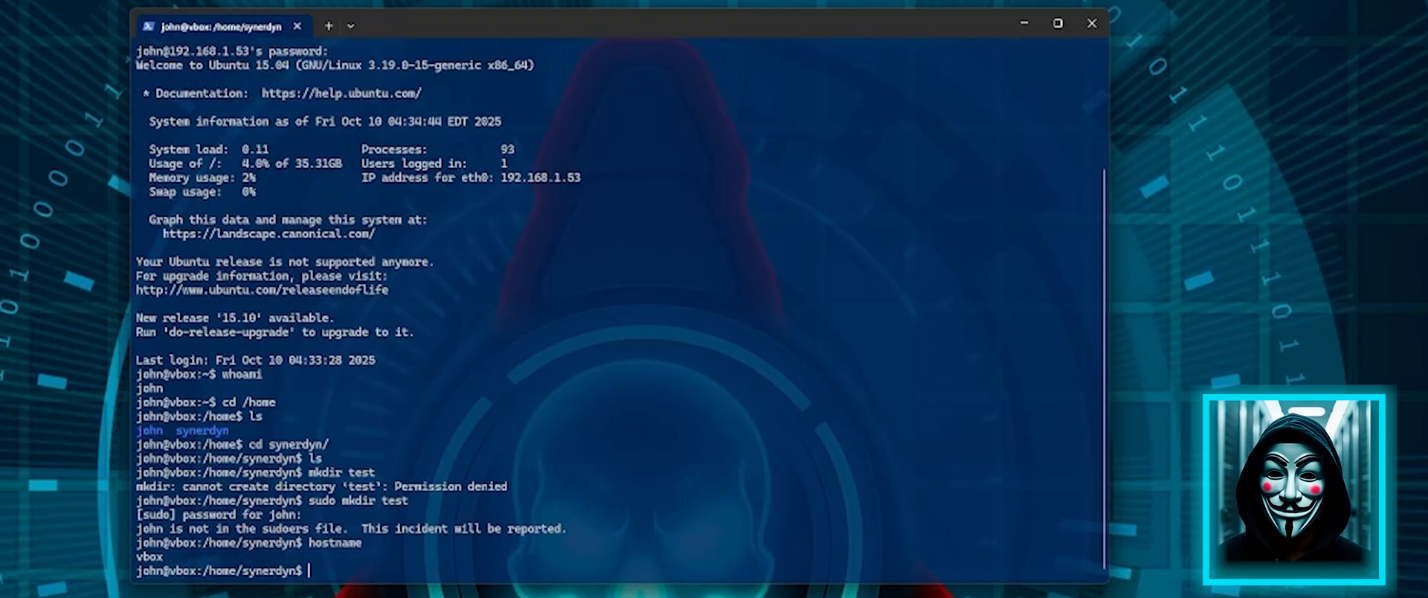
{"action": "type", "text": "uname -a"}
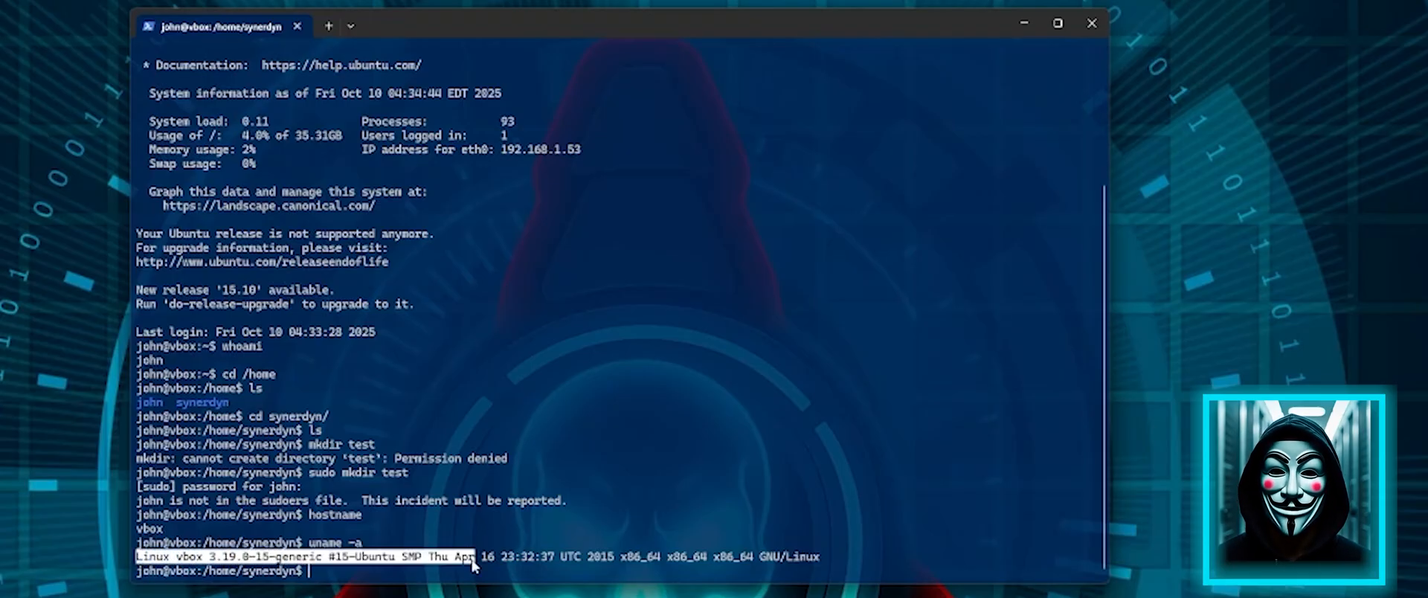
{"action": "mouse_move", "coordinate": [328, 578]}
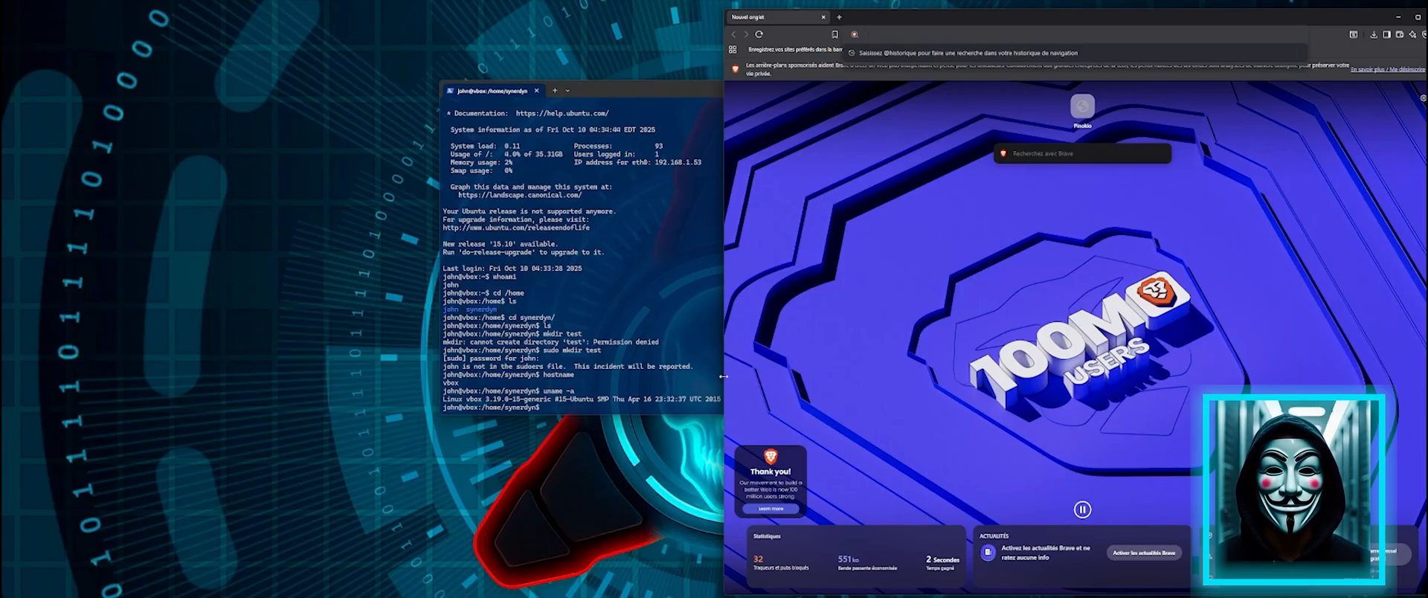
{"action": "mouse_move", "coordinate": [736, 356]}
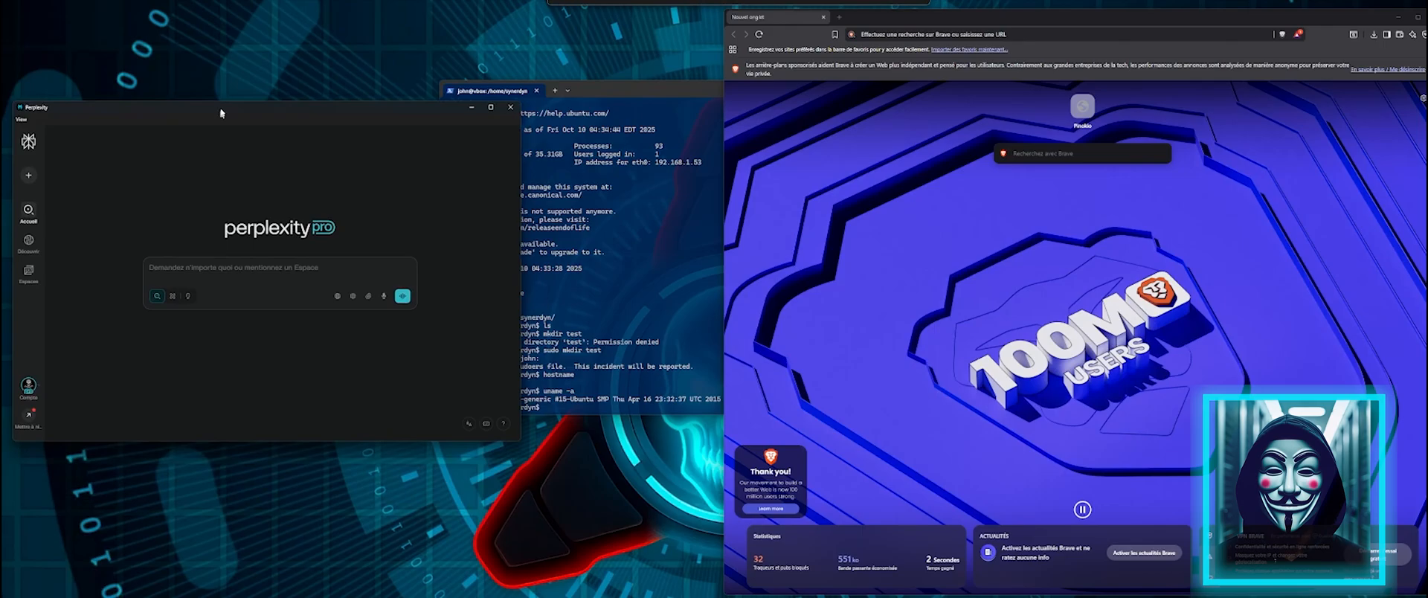
- Ask Perplexity 'please list me CVE for ubuntu 3.19.0-15', which cites CVE-2015-1328
{"action": "type", "text": "please"}
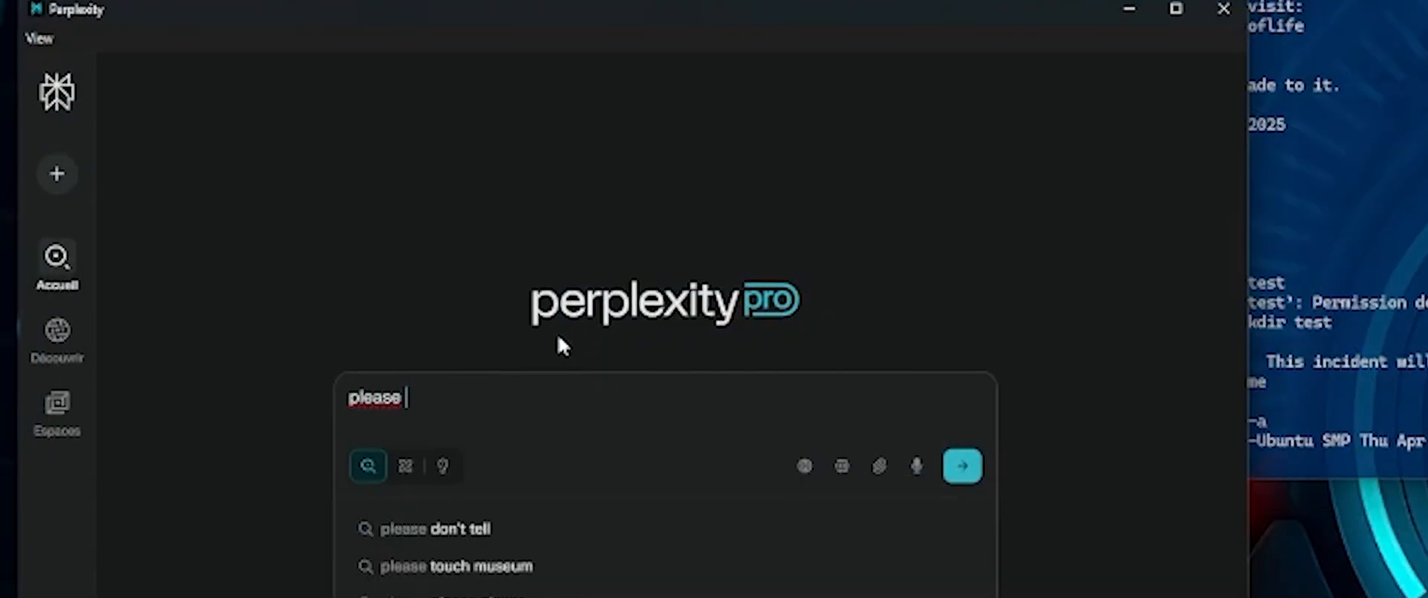
{"action": "type", "text": "list me"}
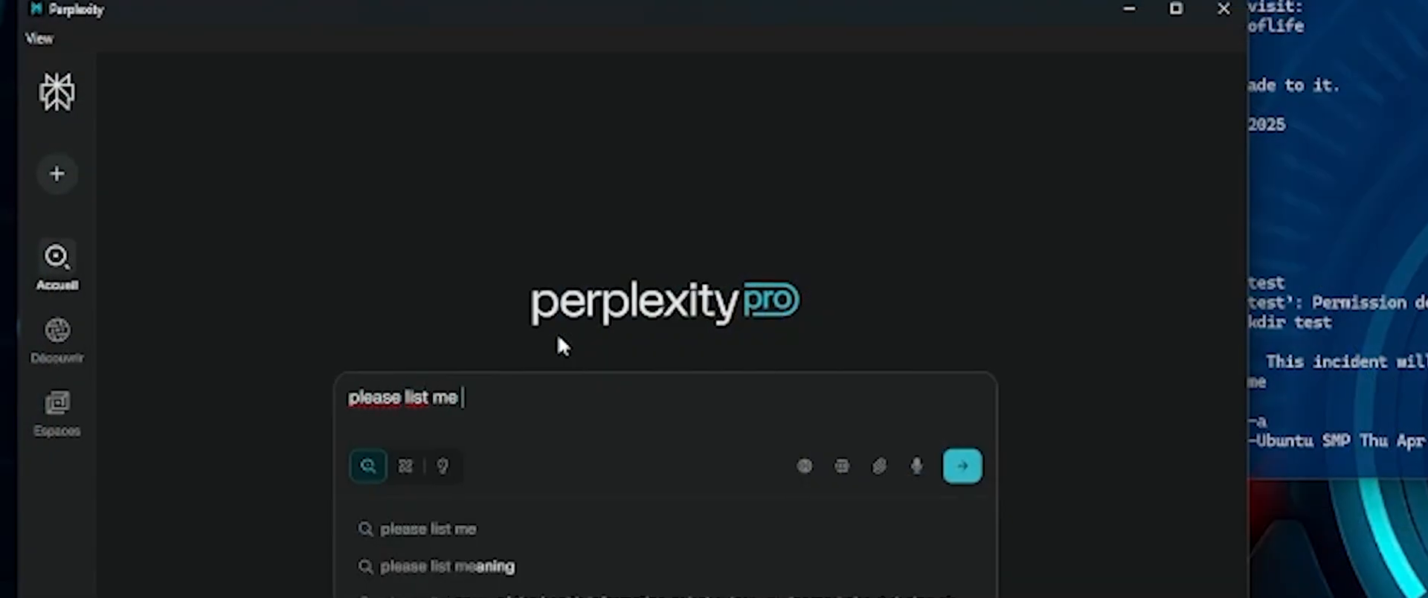
{"action": "type", "text": "CV"}
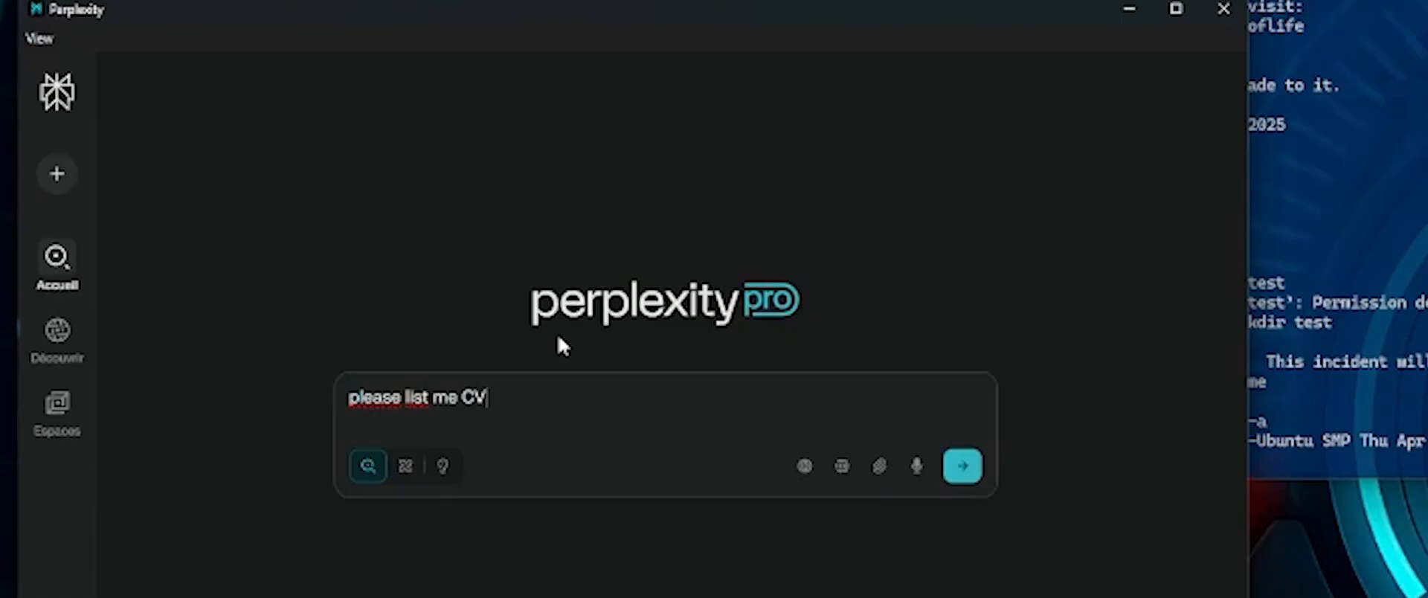
{"action": "type", "text": "E for ubuntu"}
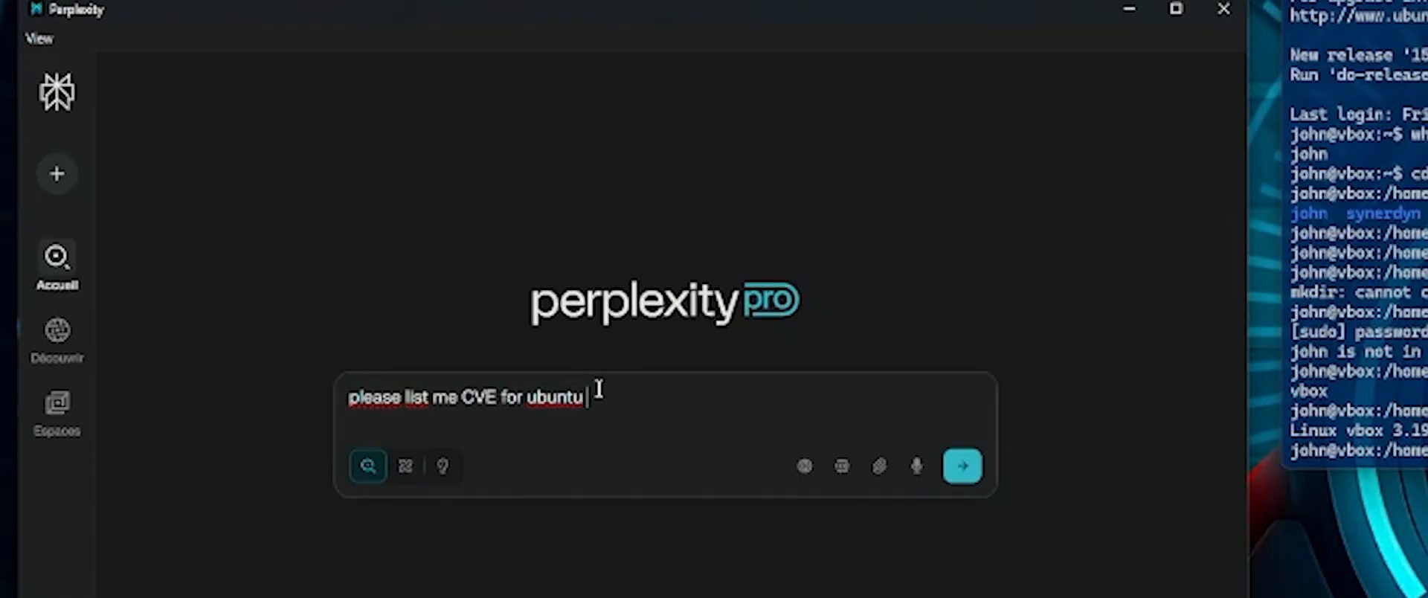
{"action": "type", "text": "3.19"}
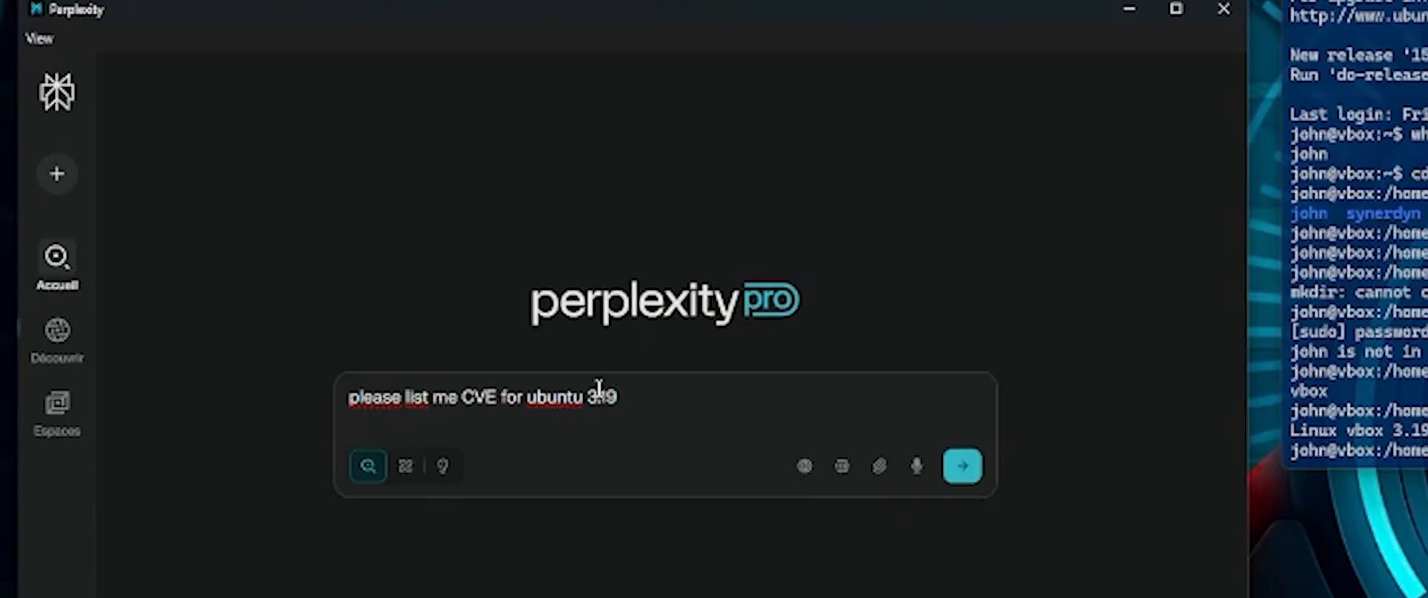
{"action": "type", "text": ".0-15"}
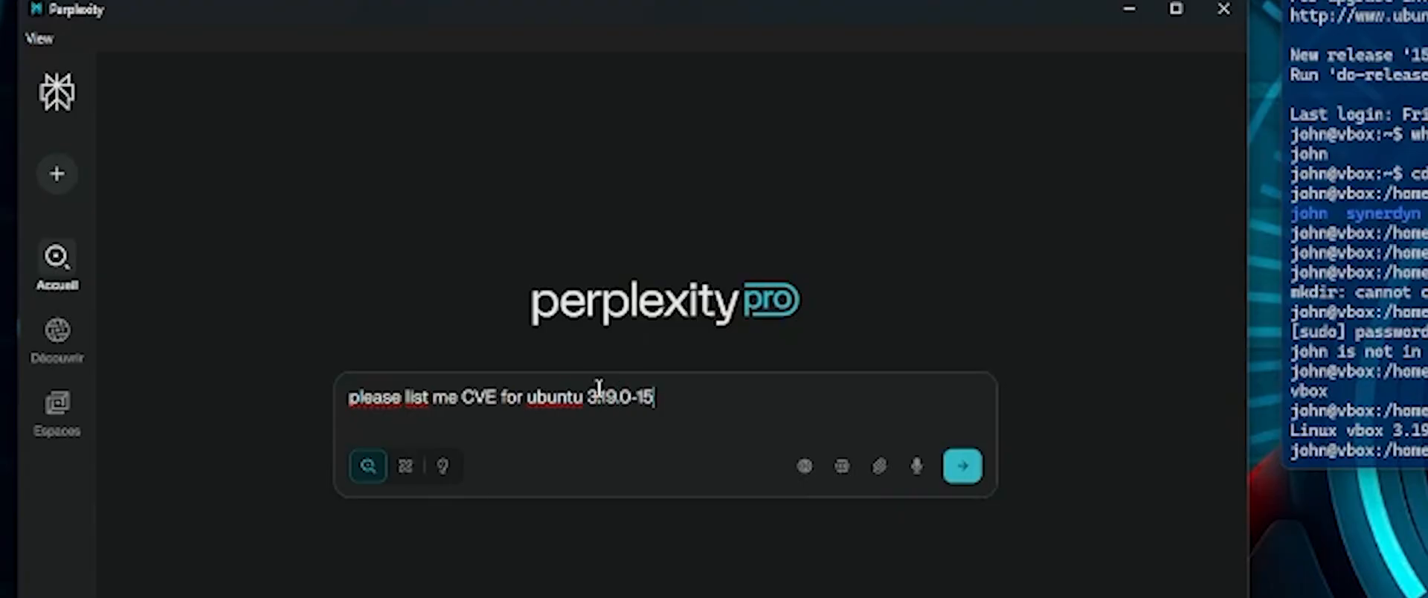
{"action": "left_click", "coordinate": [961, 467]}
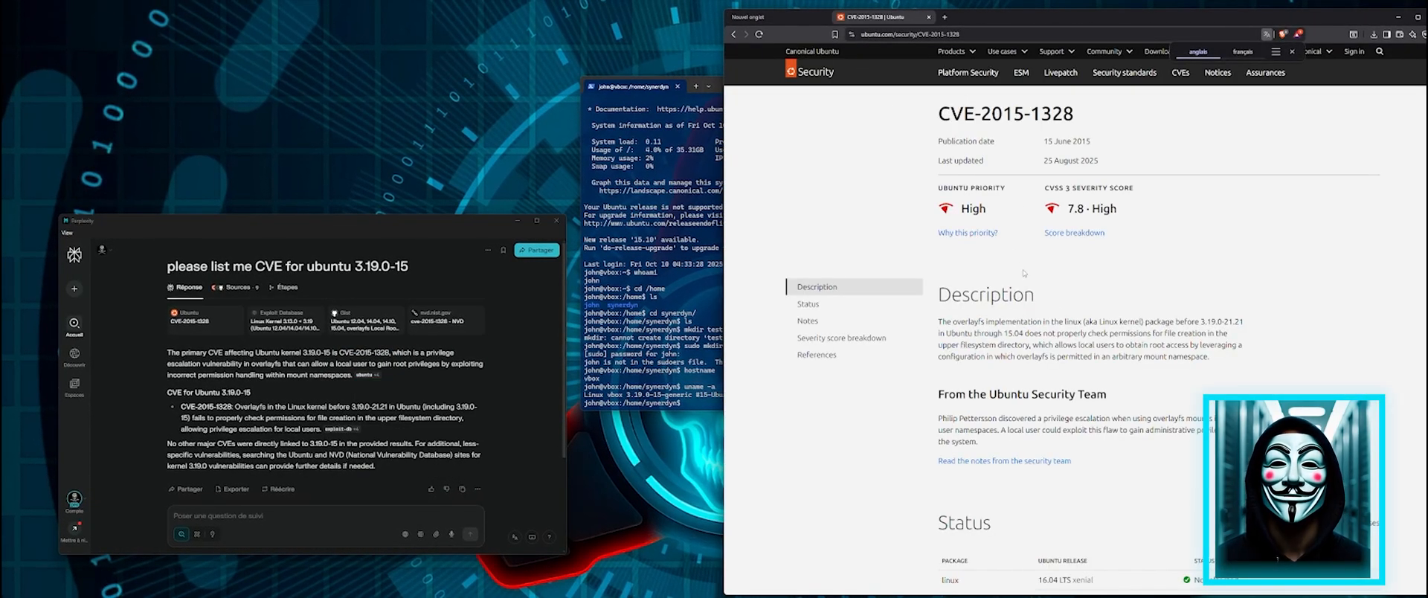
- Open Exploit-DB exploit 37292 (overlayfs local root) and scroll through its source
{"action": "left_click", "coordinate": [988, 17]}
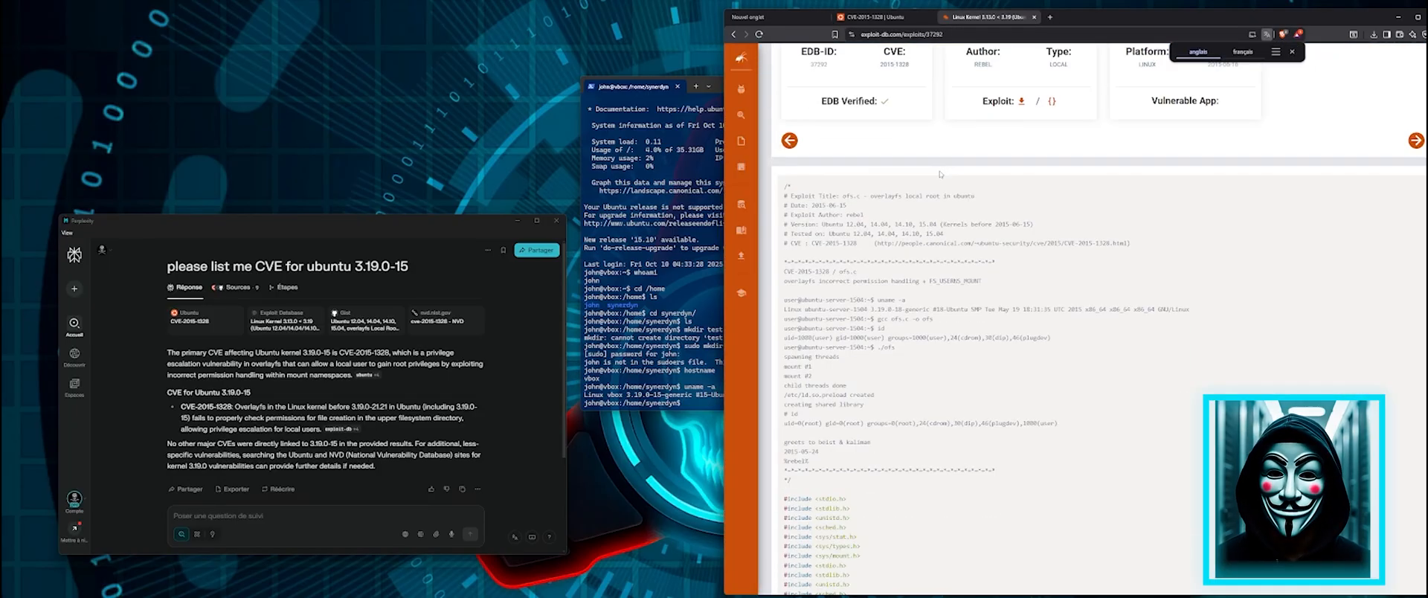
{"action": "scroll", "scroll_direction": "down", "scroll_amount": 3}
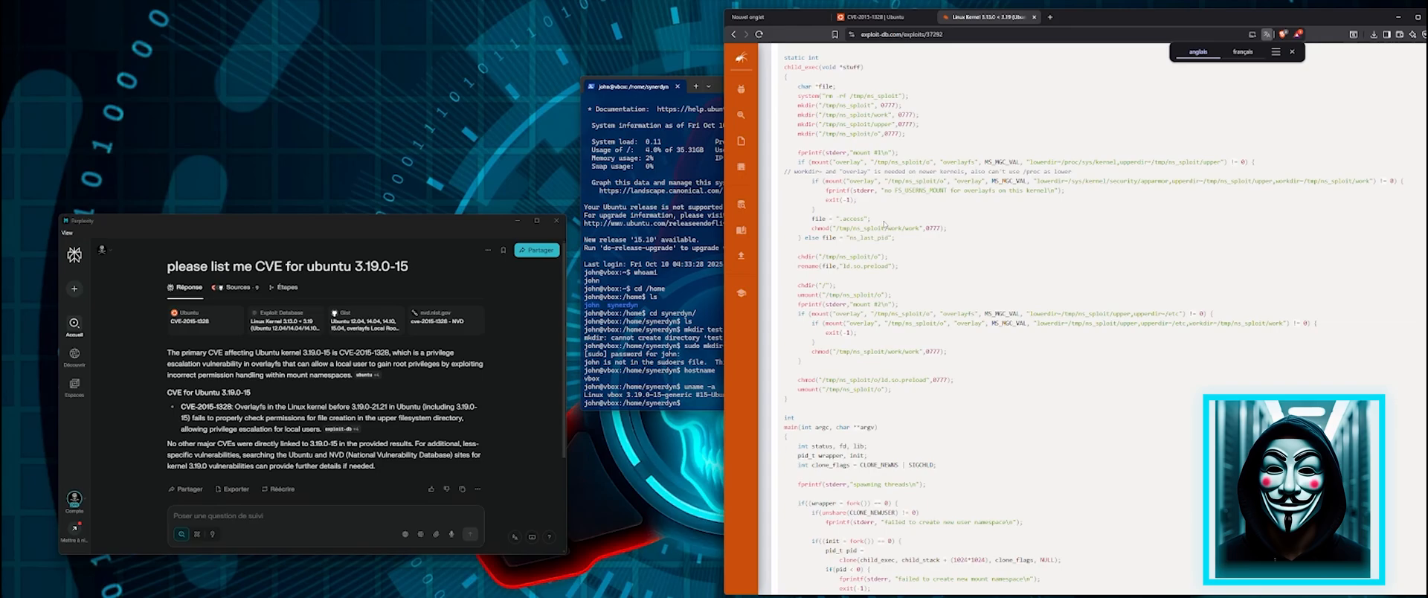
{"action": "scroll", "scroll_direction": "up", "scroll_amount": 3}
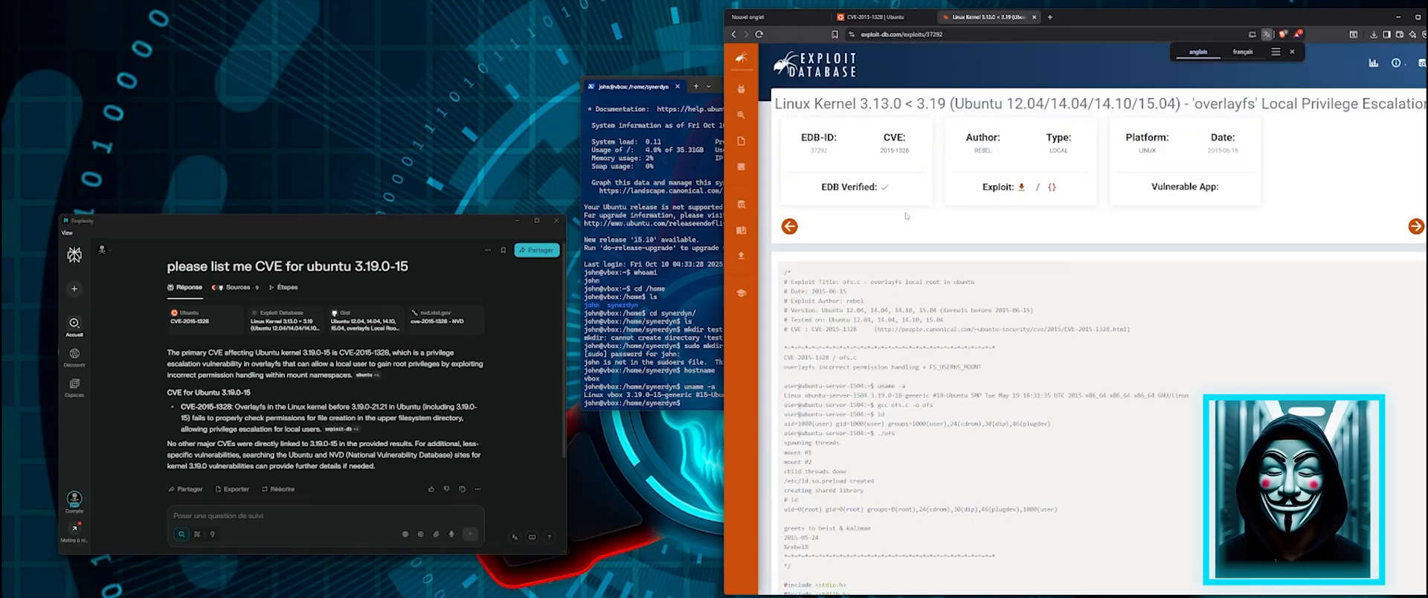
{"action": "scroll", "scroll_direction": "down", "scroll_amount": 3}
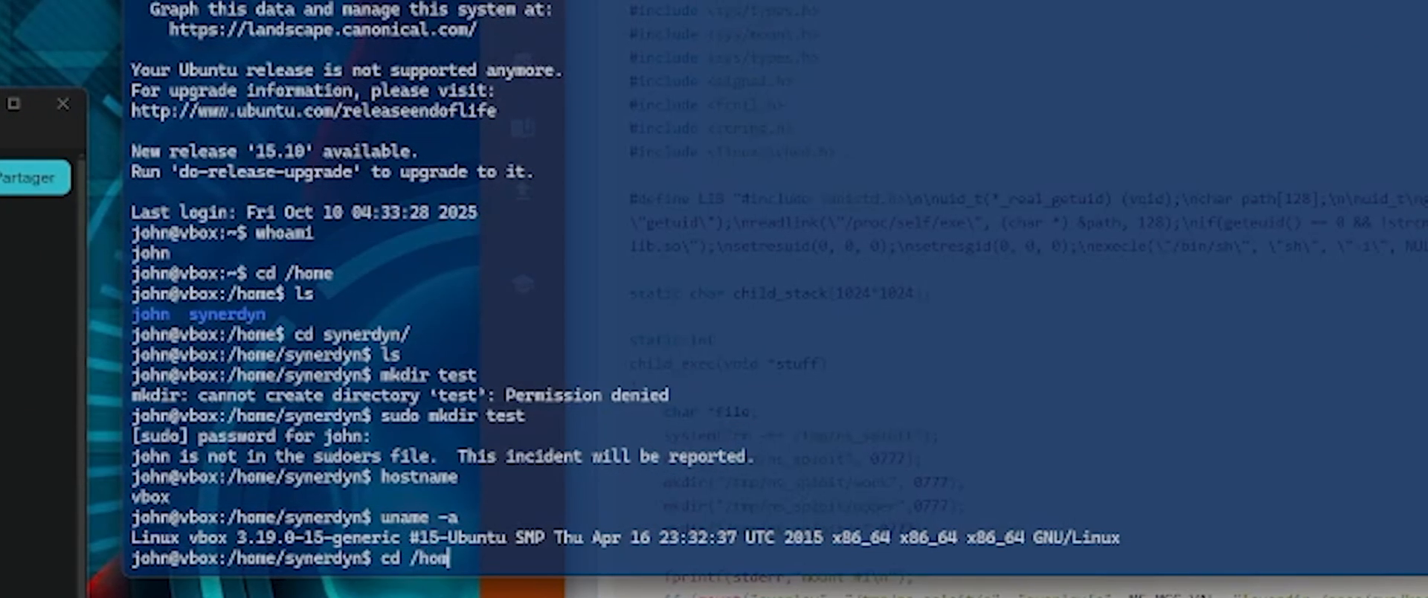
- Change into /home/john and verify gcc is installed ('no input files')
{"action": "type", "text": "/"}
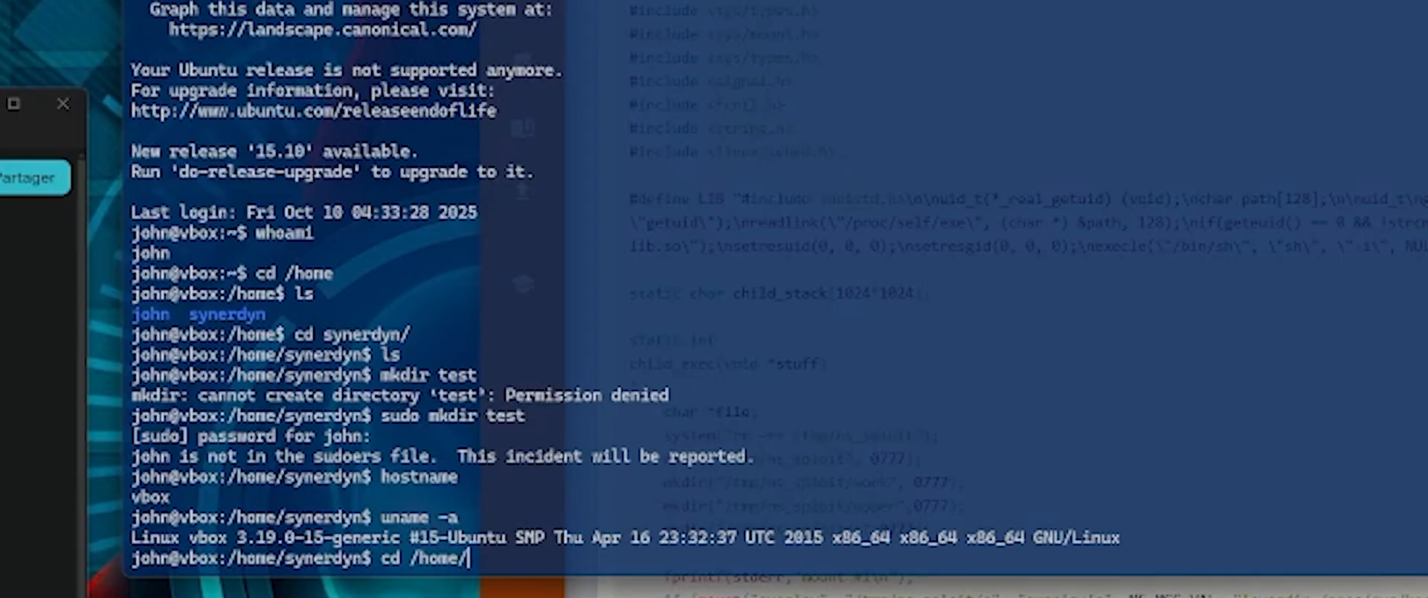
{"action": "key", "text": "Return"}
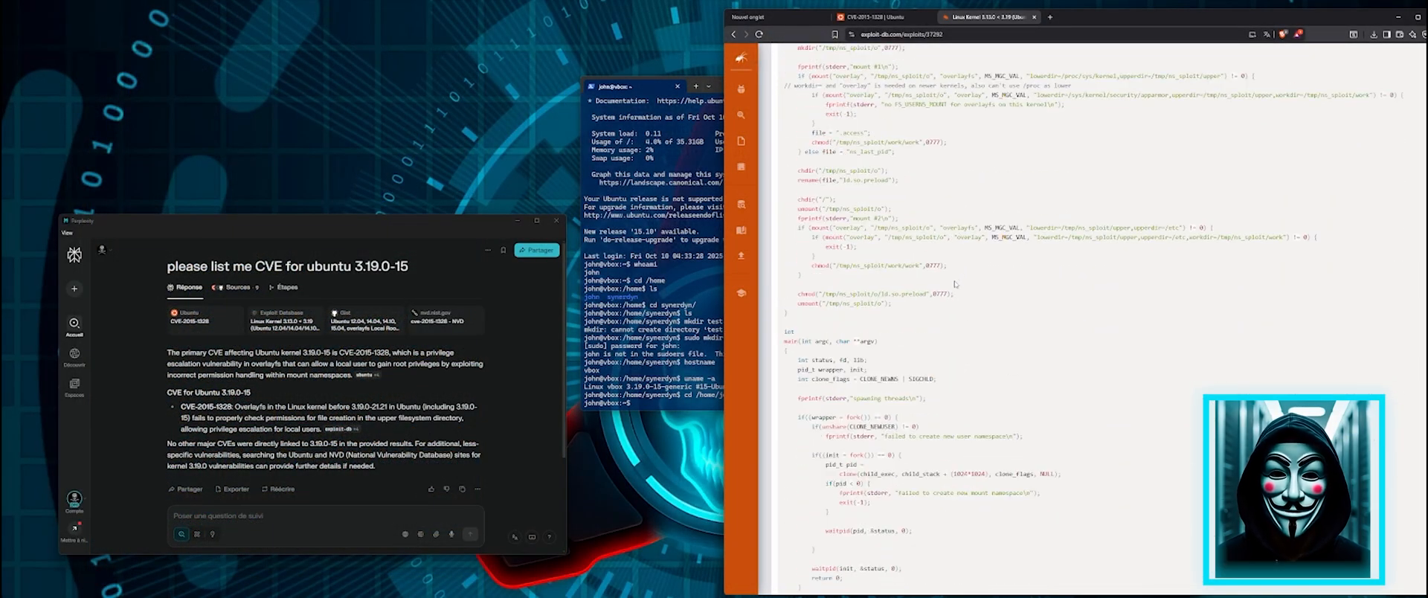
{"action": "scroll", "scroll_direction": "up", "scroll_amount": 3}
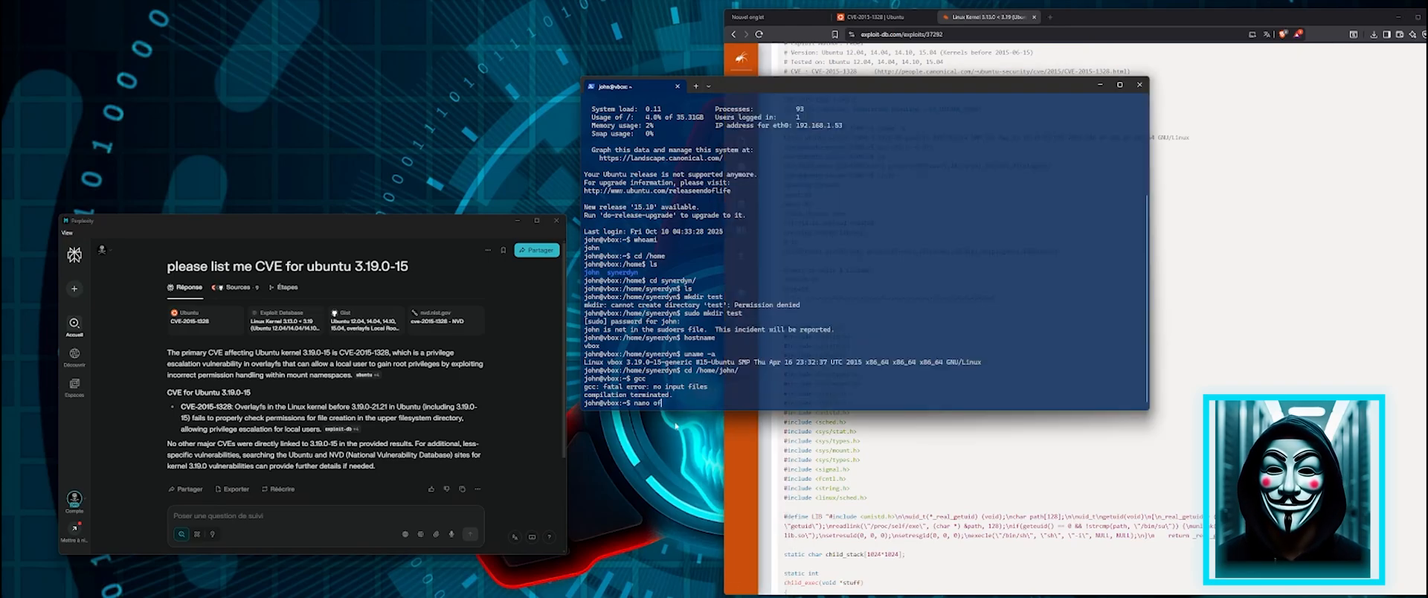
- Paste the Exploit-DB overlayfs exploit code into ofc.c in nano, accepting the multi-line paste warning
{"action": "key", "text": "Return"}
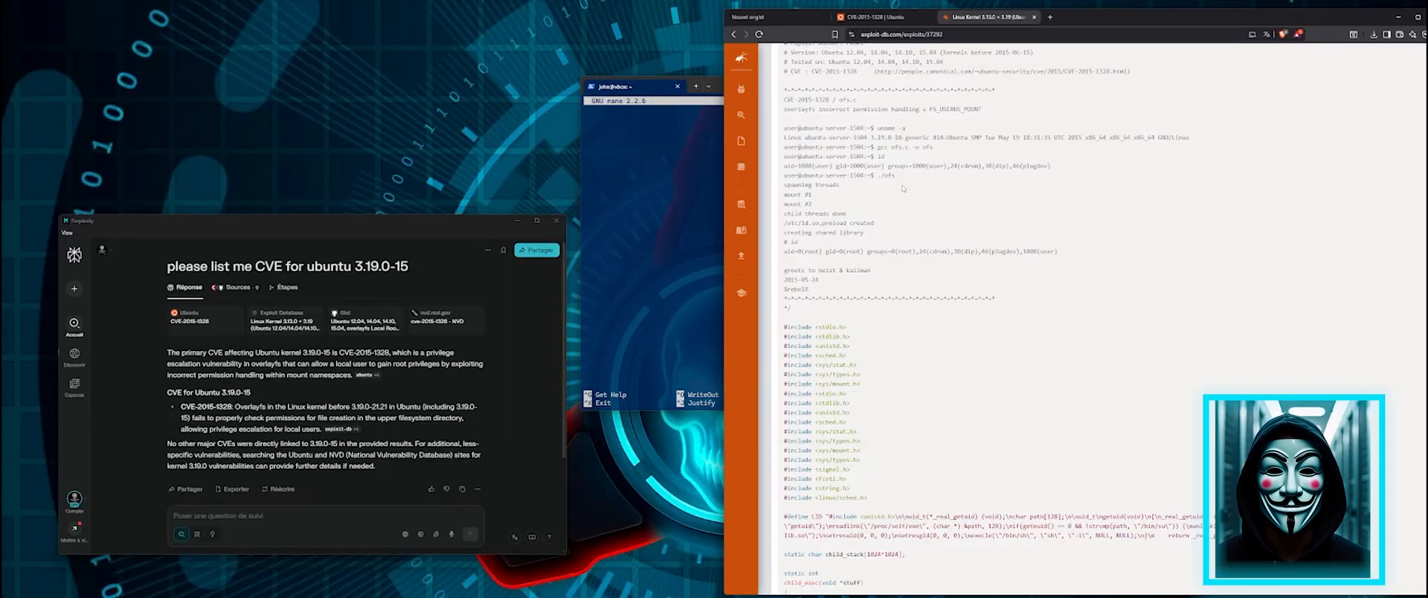
{"action": "scroll", "scroll_direction": "down", "scroll_amount": 3}
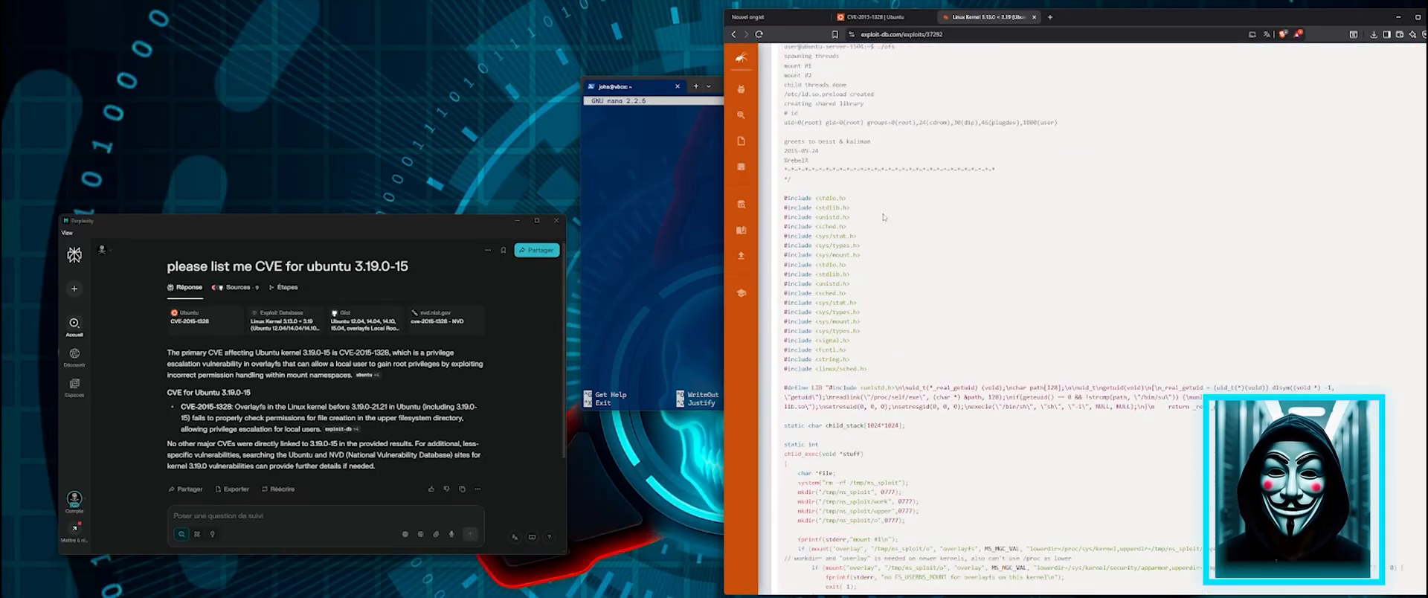
{"action": "scroll", "scroll_direction": "up", "scroll_amount": 3}
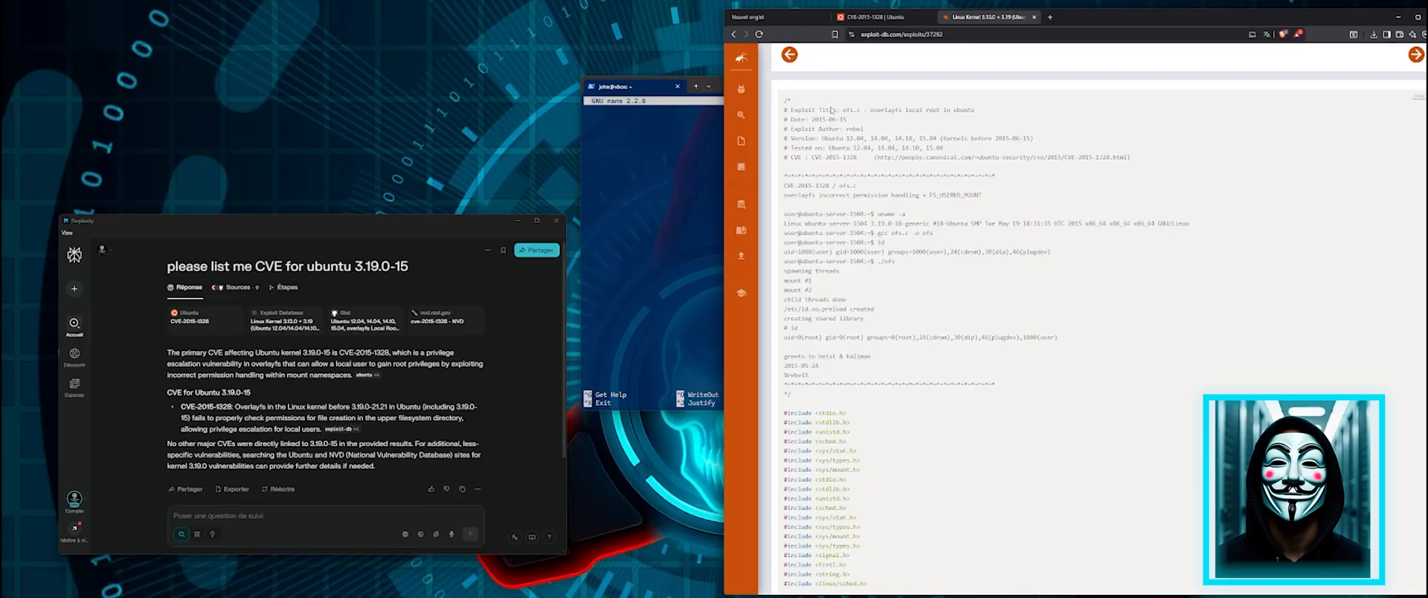
{"action": "scroll", "scroll_direction": "down", "scroll_amount": 3}
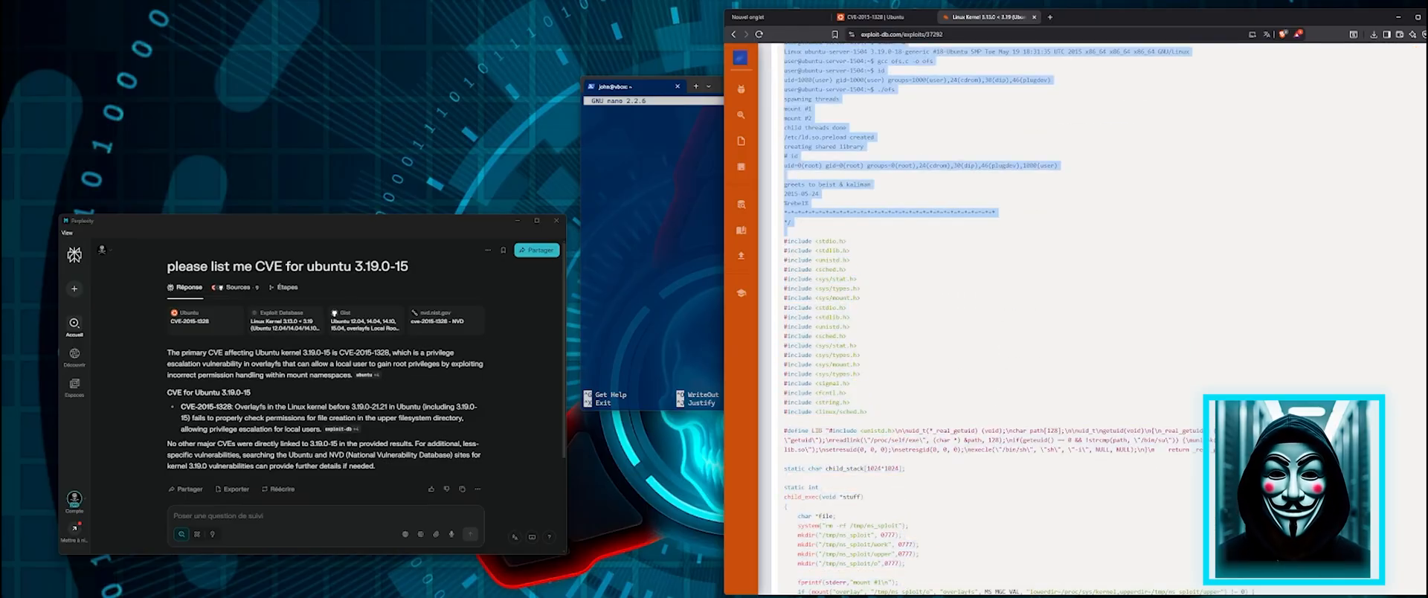
{"action": "scroll", "scroll_direction": "down", "scroll_amount": 3}
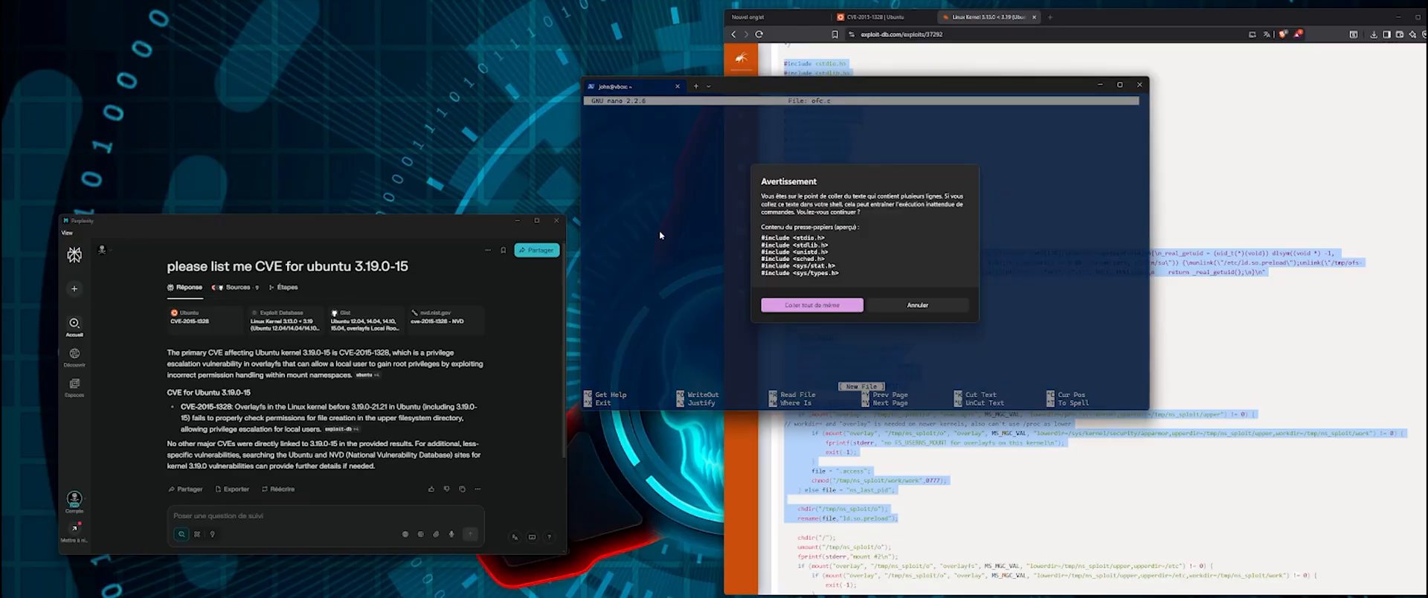
{"action": "left_click", "coordinate": [811, 304]}
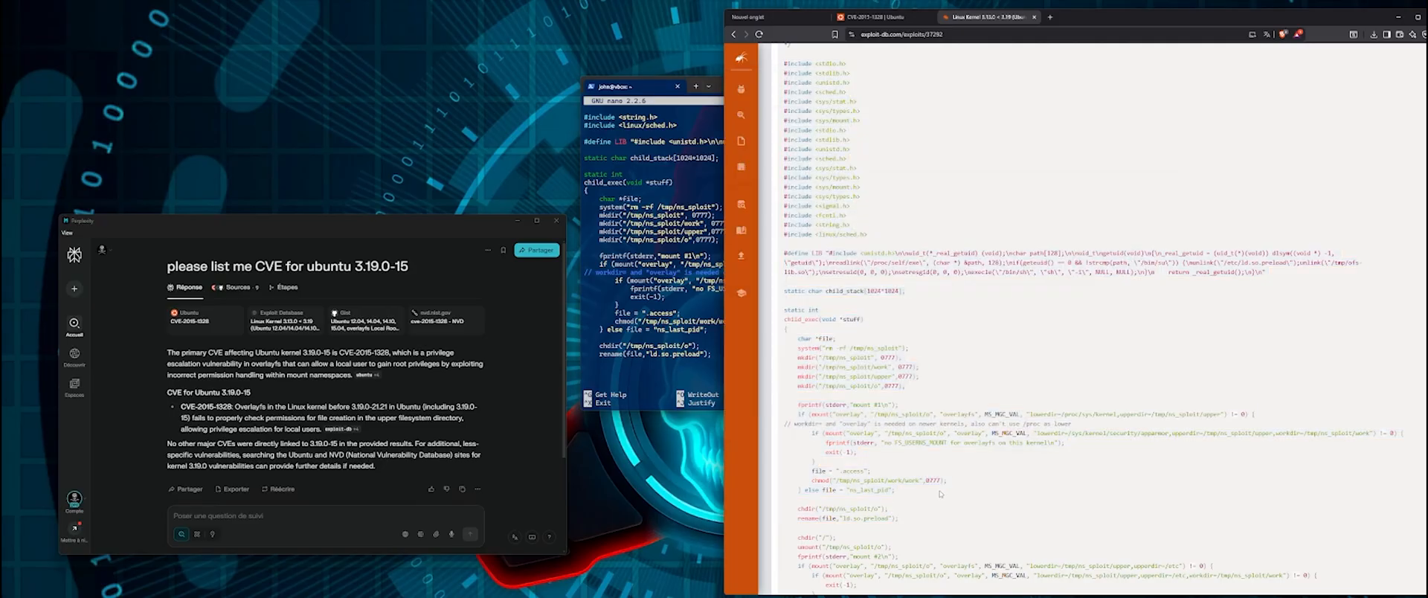
{"action": "scroll", "scroll_direction": "down", "scroll_amount": 3}
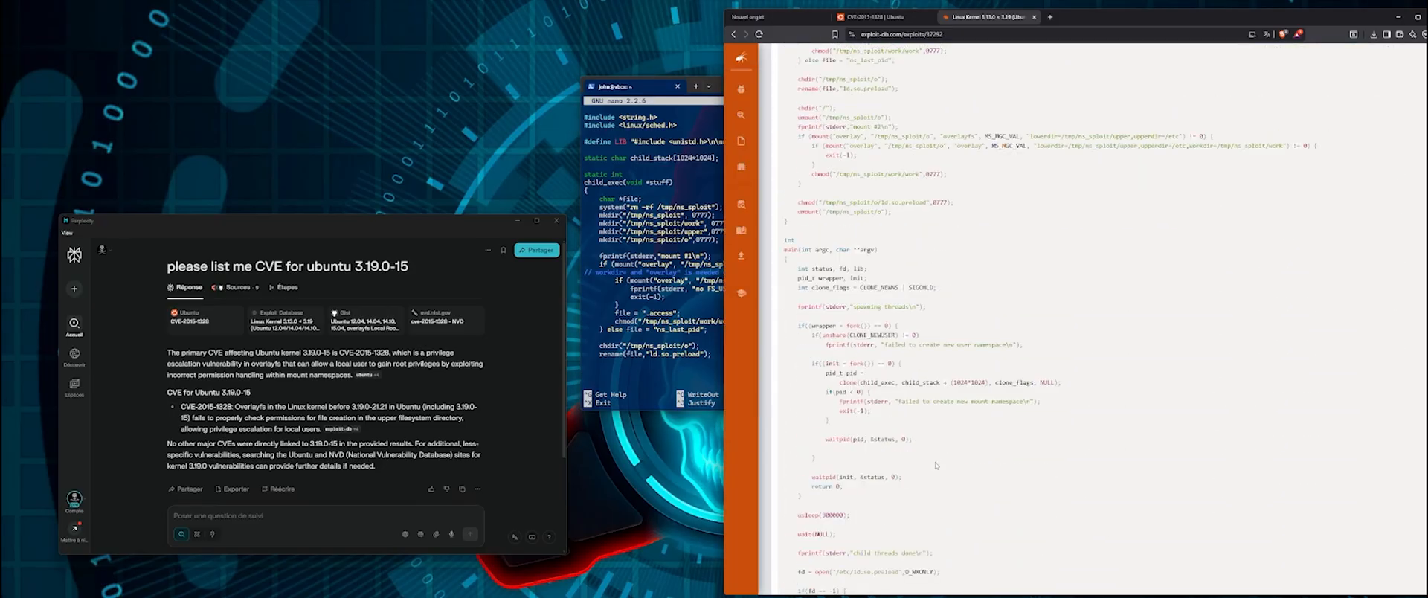
{"action": "scroll", "scroll_direction": "down", "scroll_amount": 3}
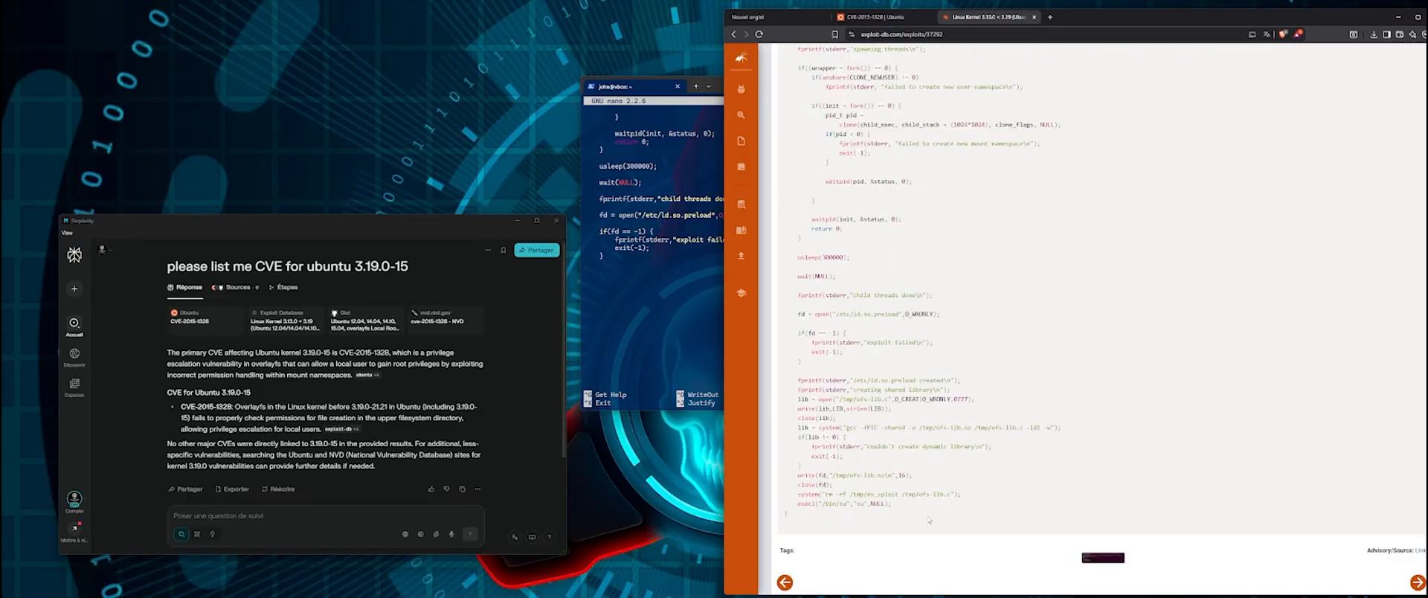
{"action": "scroll", "scroll_direction": "down", "scroll_amount": 3}
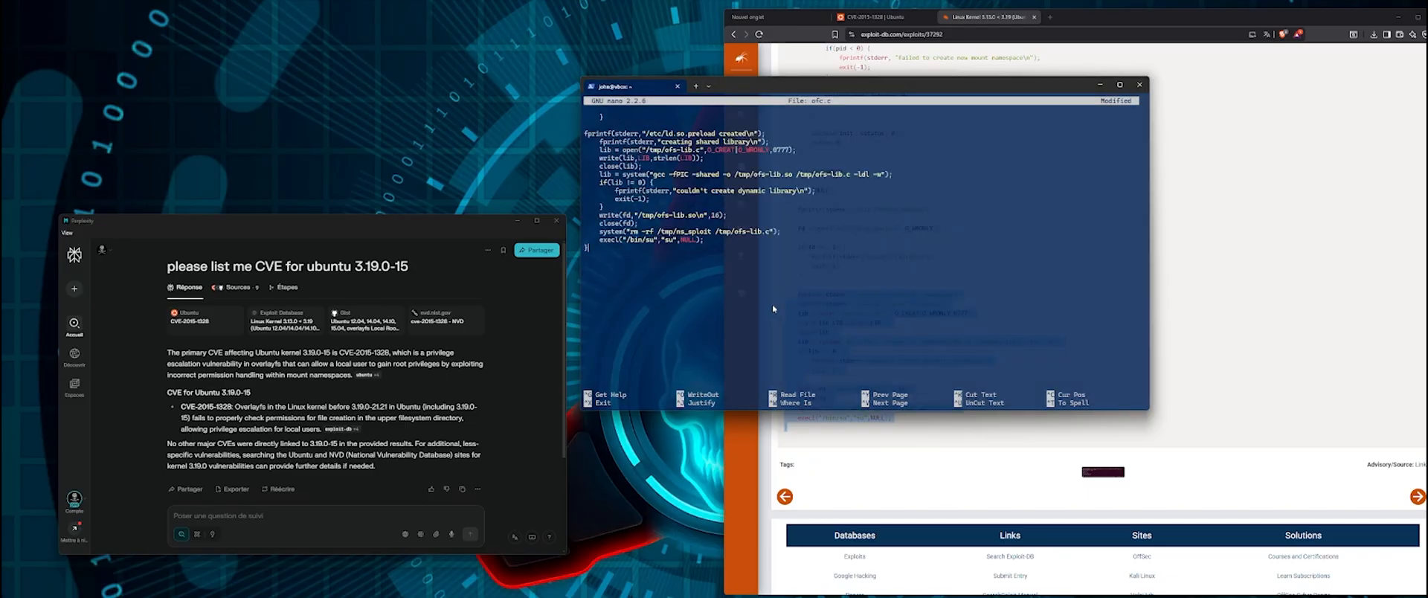
{"action": "mouse_move", "coordinate": [727, 269]}
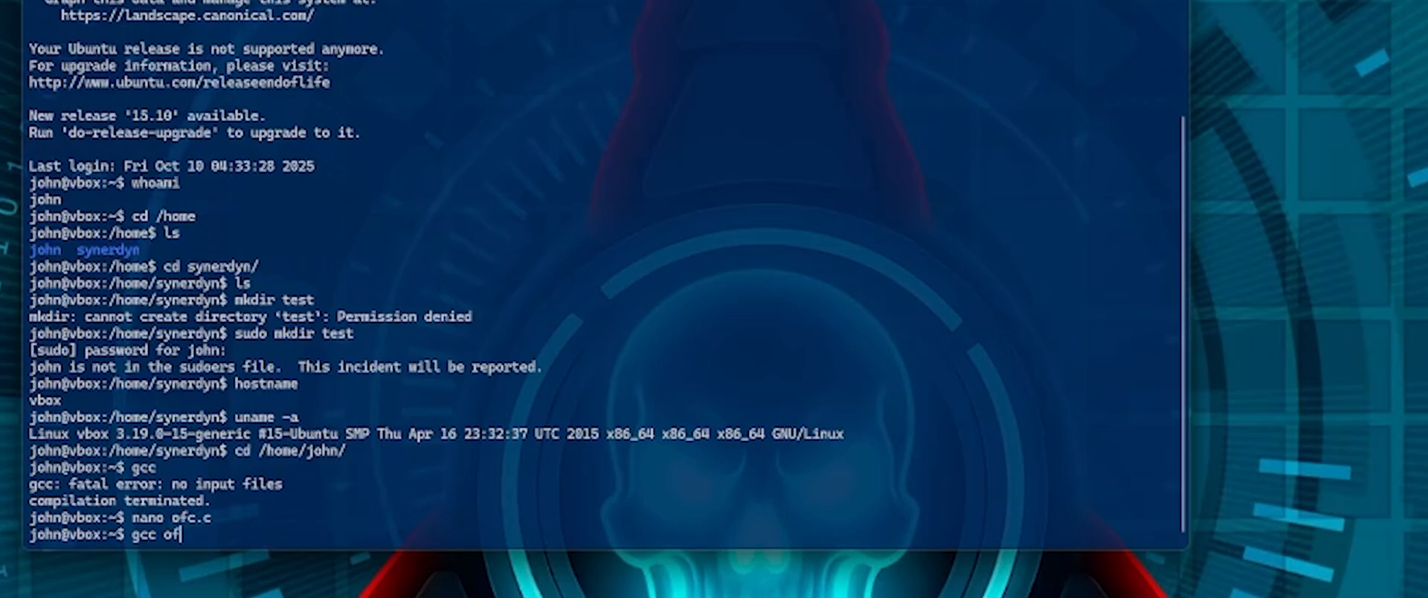
- Compile ofc.c into the ofc executable with gcc ofc.c -o ofc
{"action": "type", "text": "c.c"}
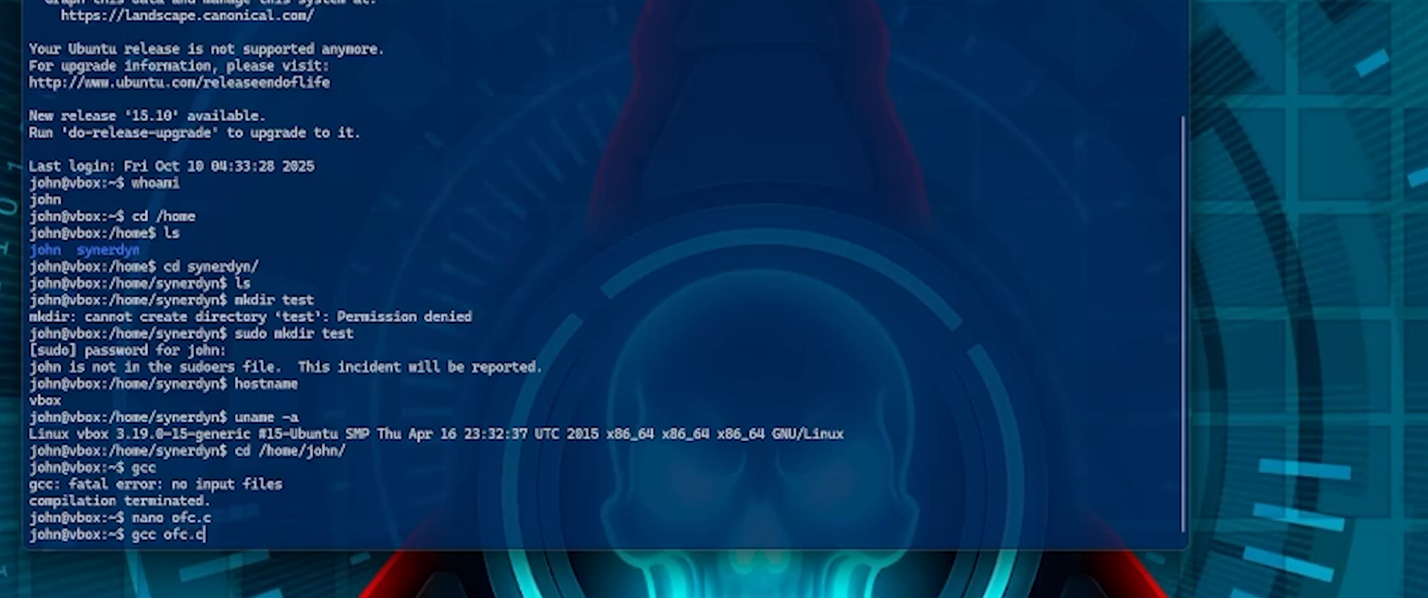
{"action": "type", "text": "-"}
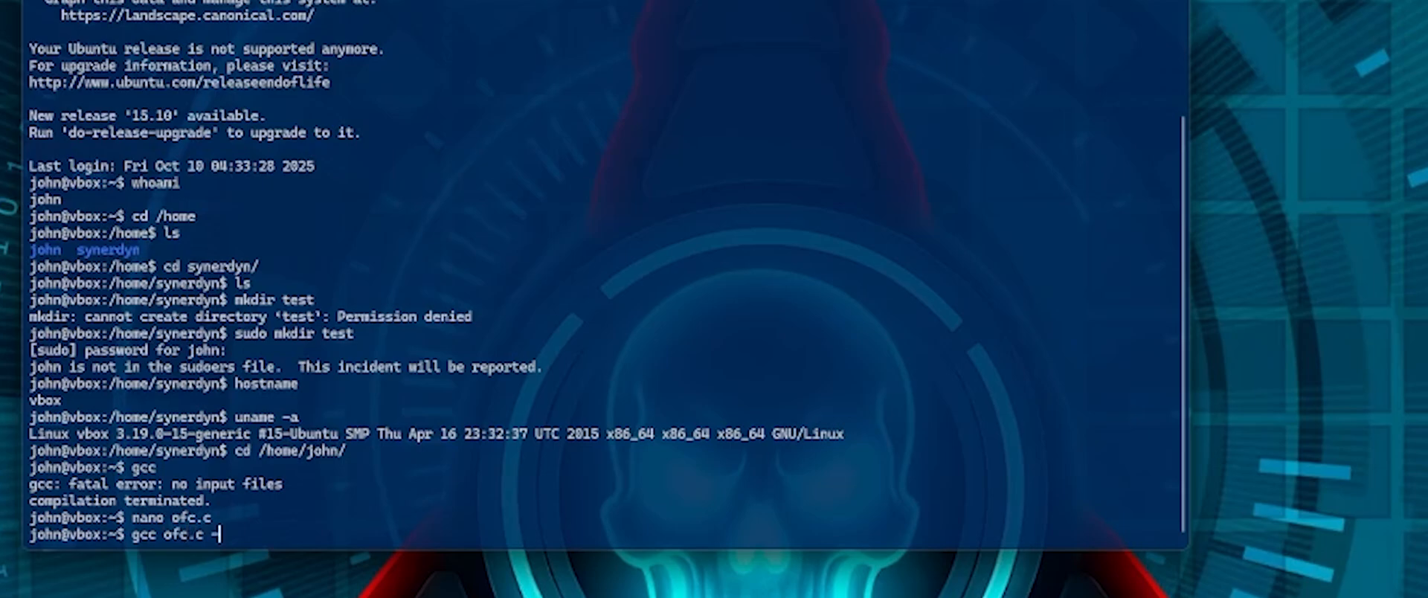
{"action": "type", "text": "o"}
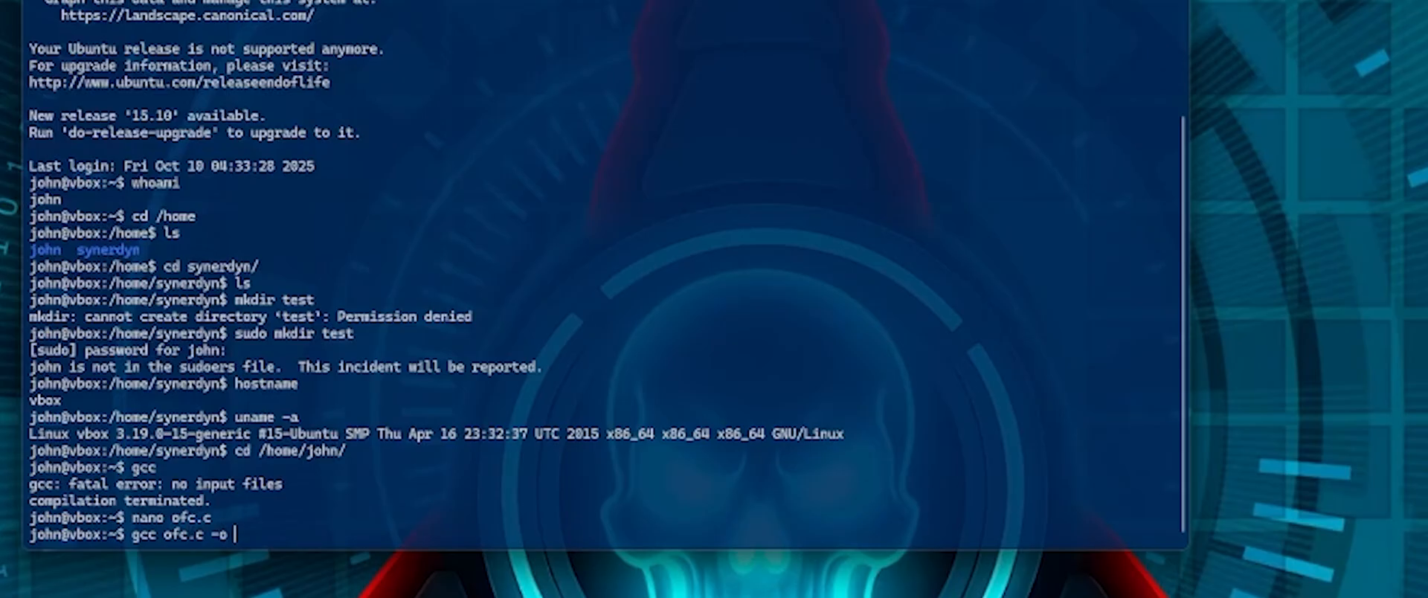
{"action": "type", "text": "ofc"}
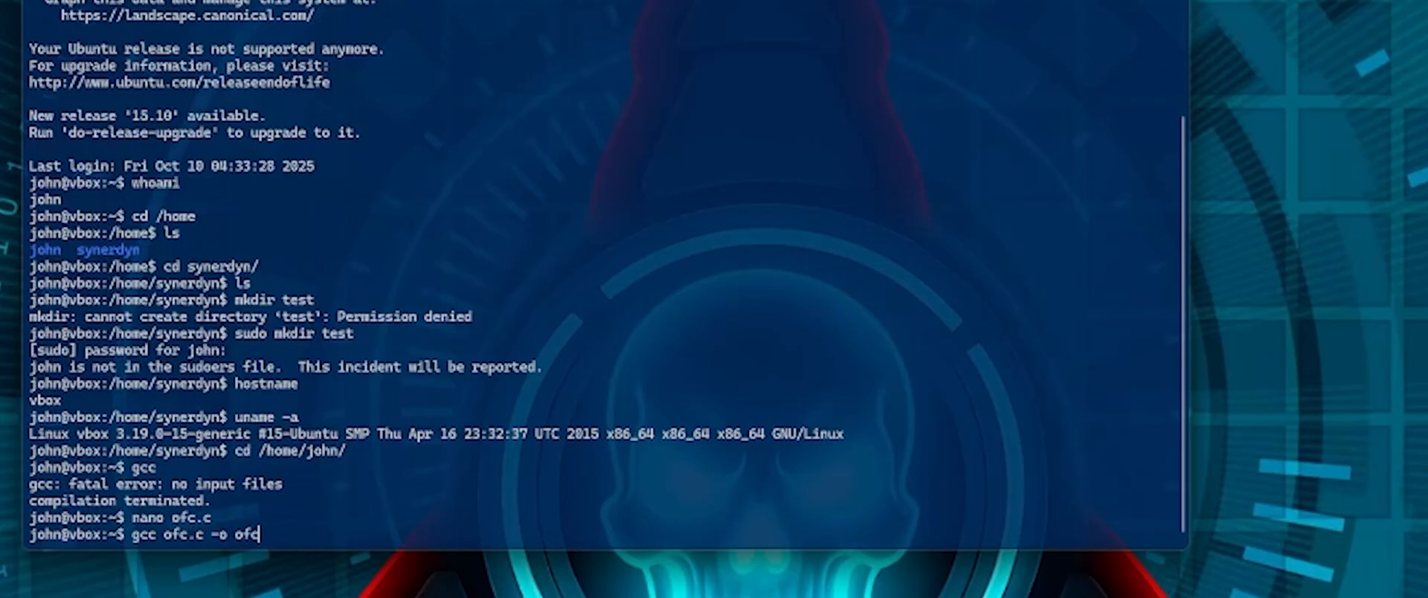
{"action": "key", "text": "Return"}
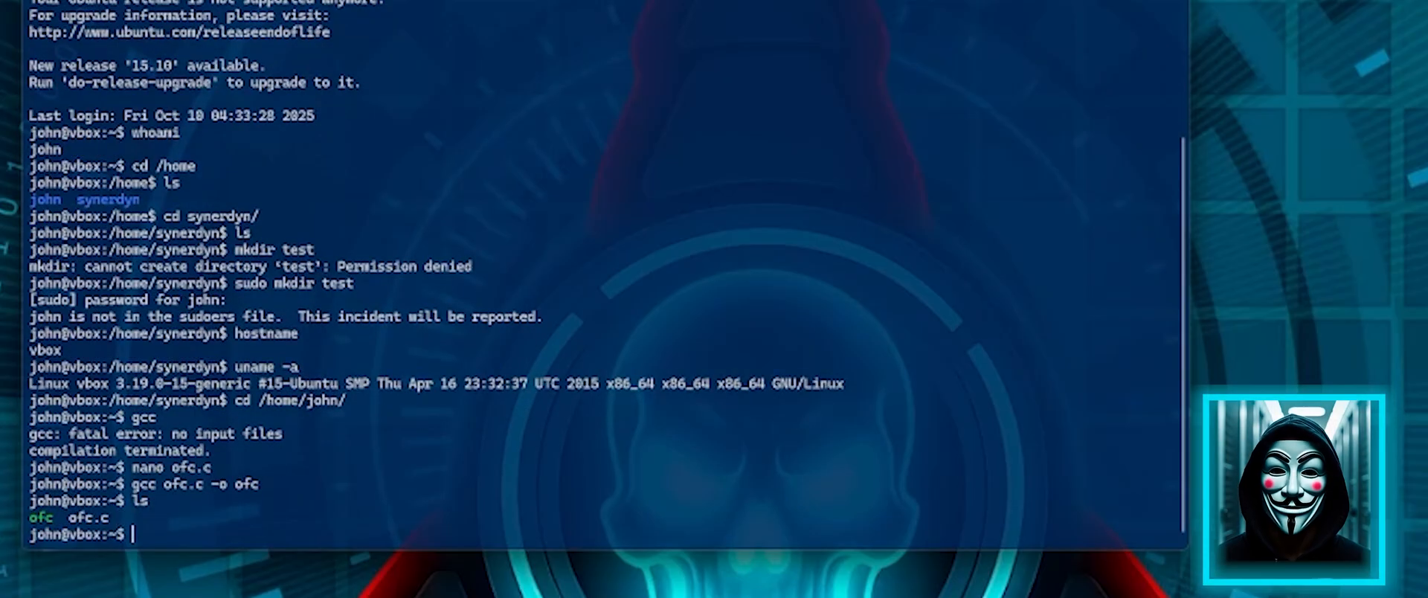
- Run ./ofc, creating /etc/ld.so.preload and dropping to a root # prompt
{"action": "type", "text": "./"}
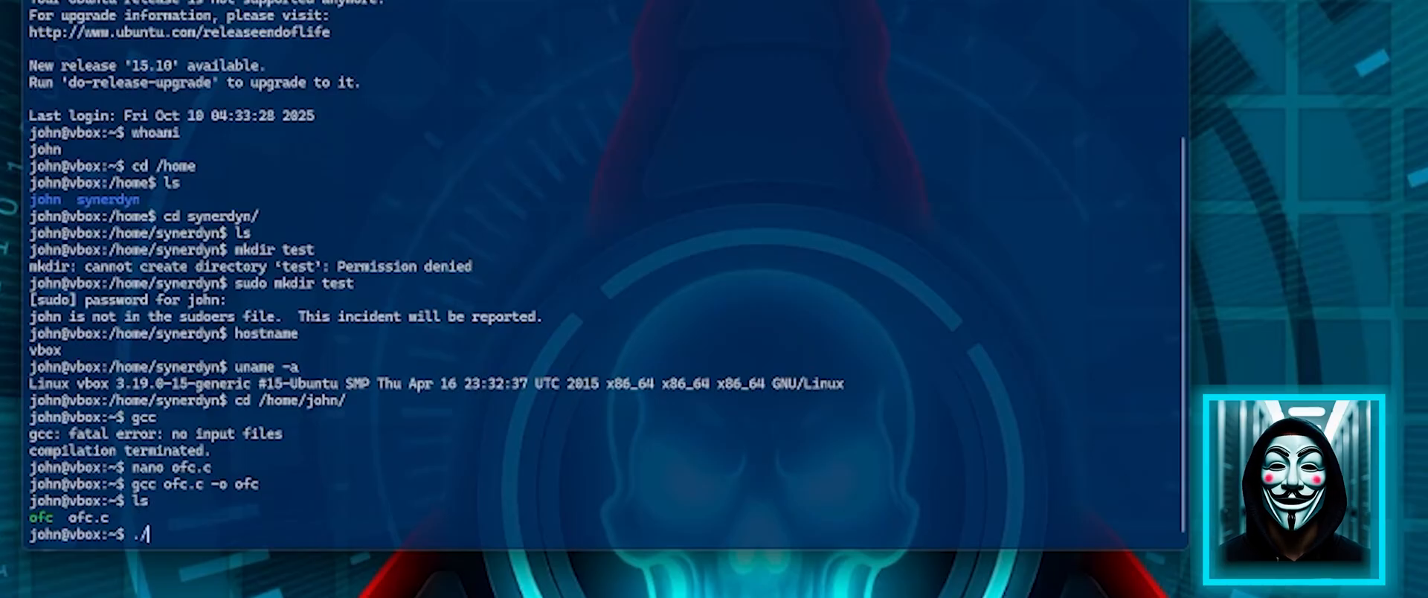
{"action": "type", "text": "ofc"}
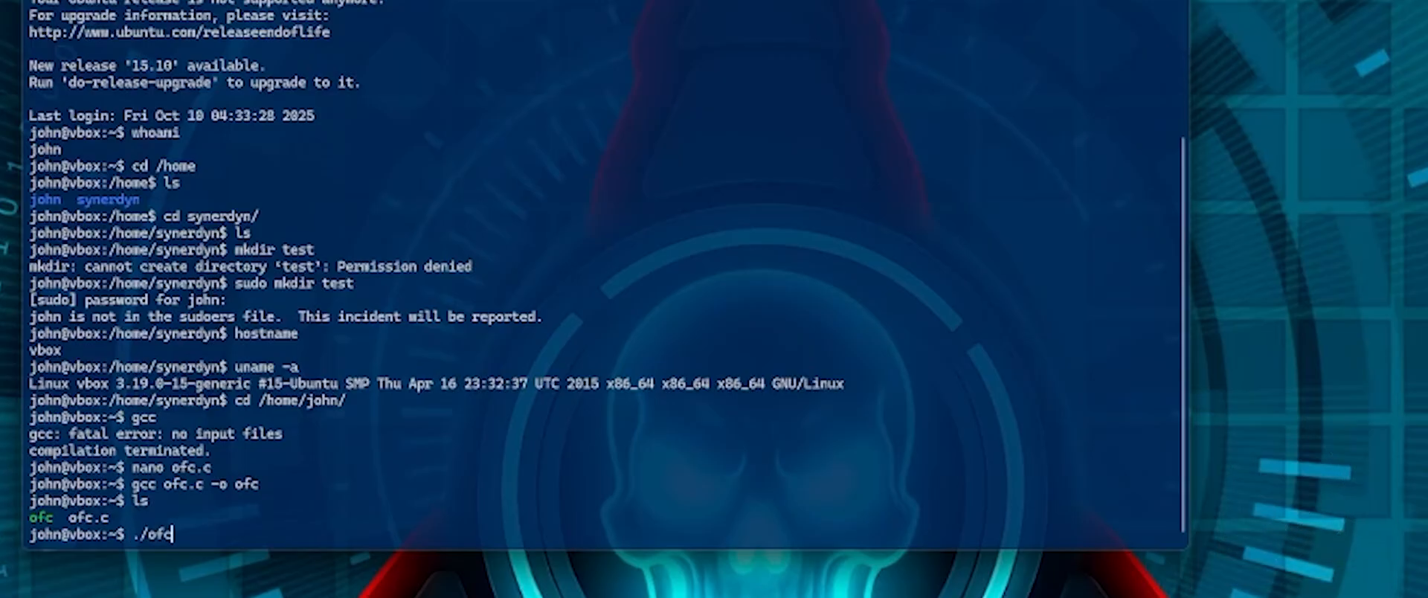
{"action": "key", "text": "Return"}
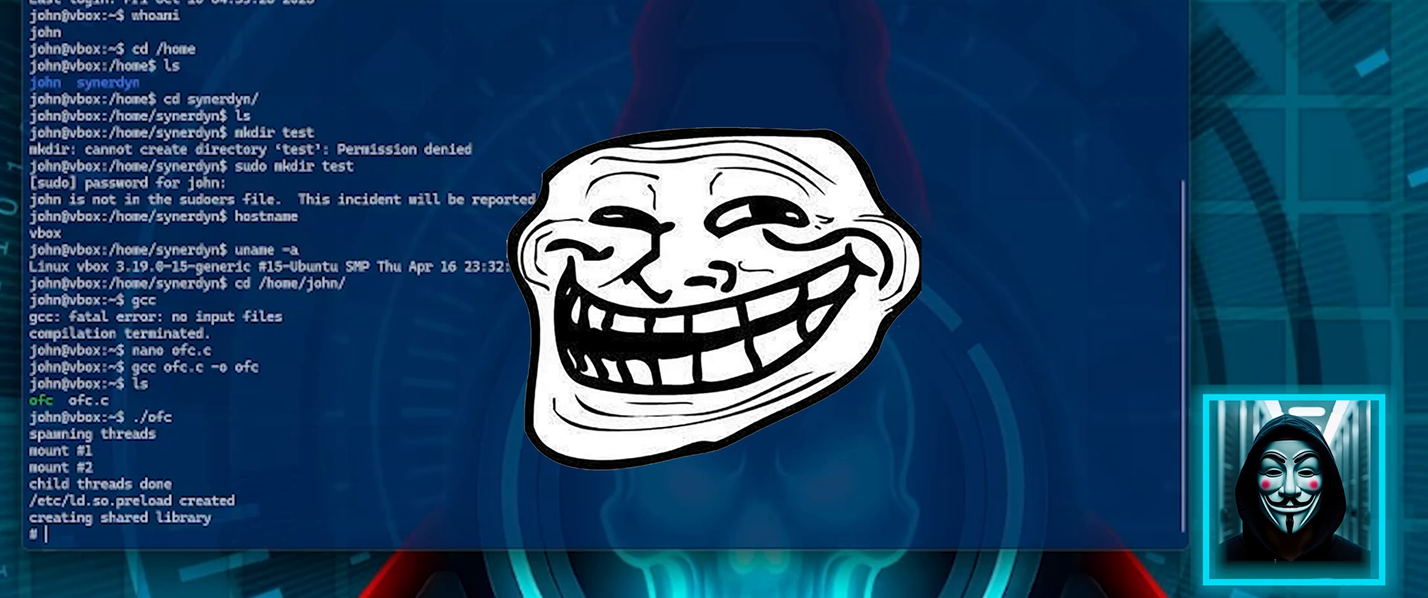
- Confirm root with whoami, move into /home/synerdyn, list it, and begin typing a mkdir command
{"action": "type", "text": "who"}
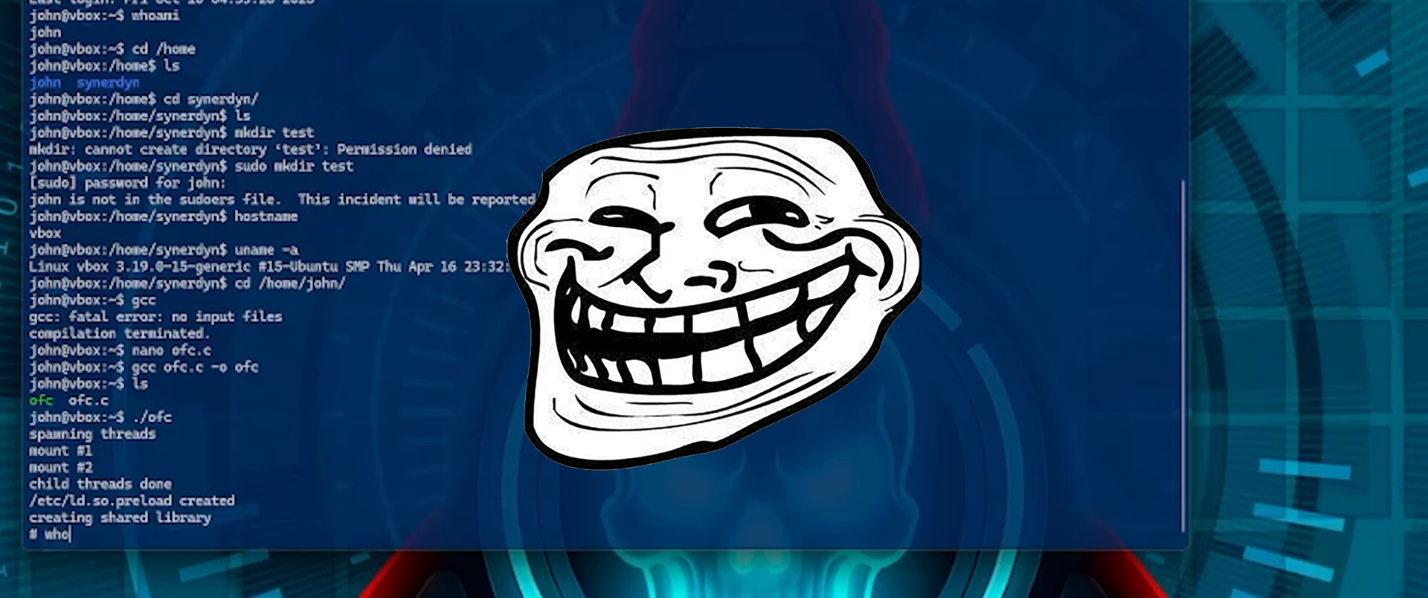
{"action": "type", "text": "ami"}
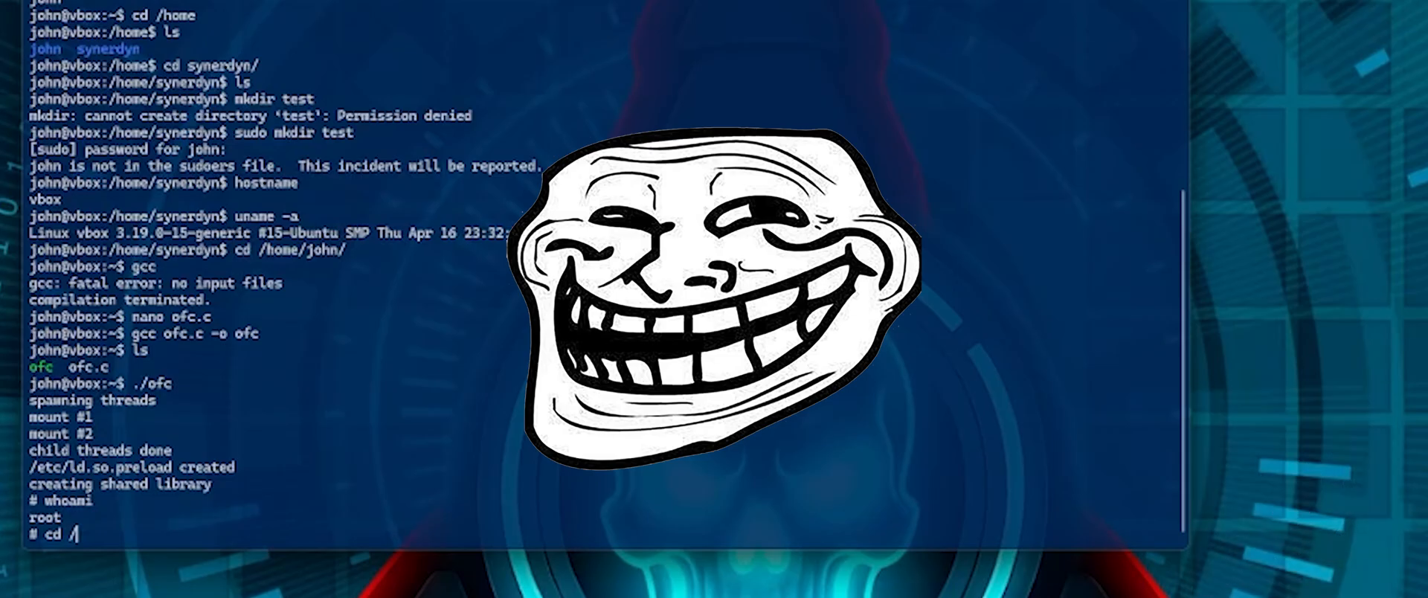
{"action": "type", "text": "/home/"}
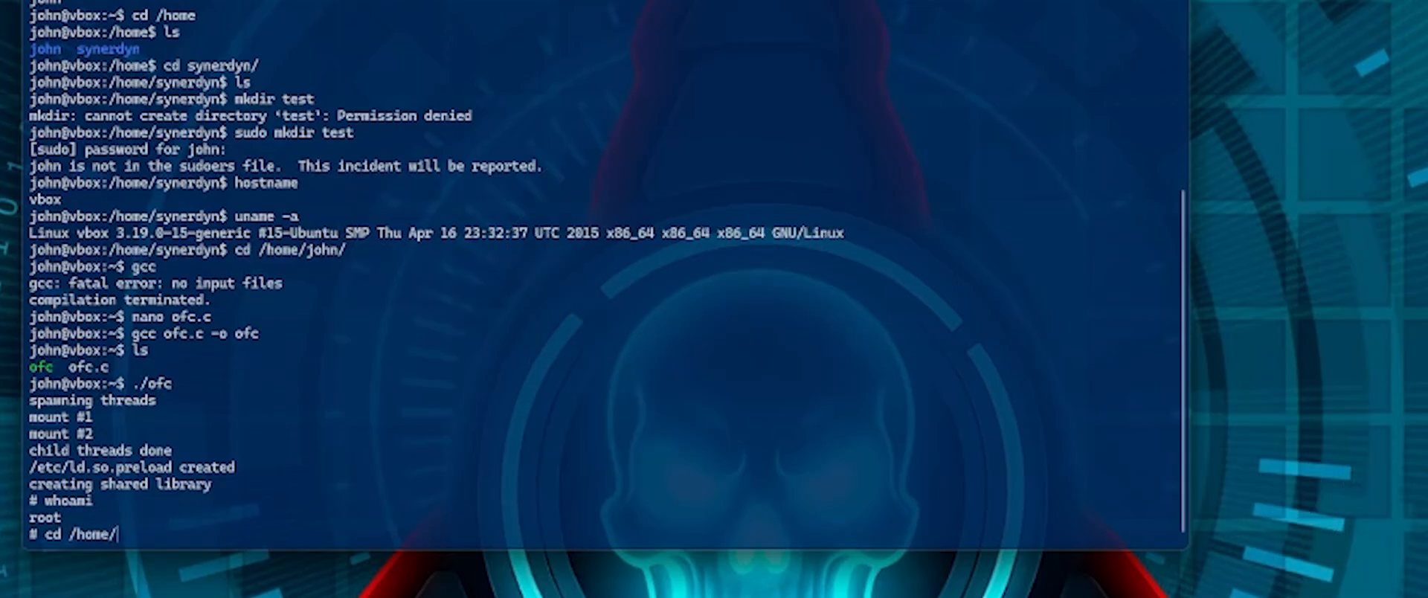
{"action": "type", "text": "synerdy"}
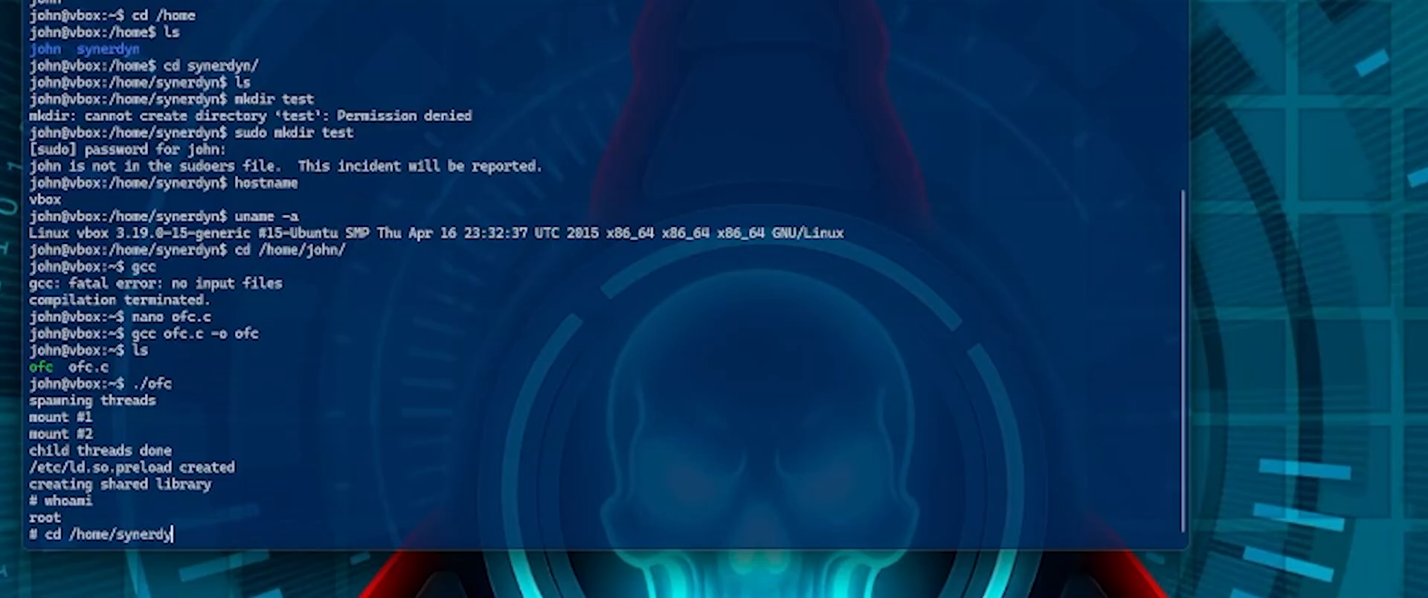
{"action": "key", "text": "Return"}
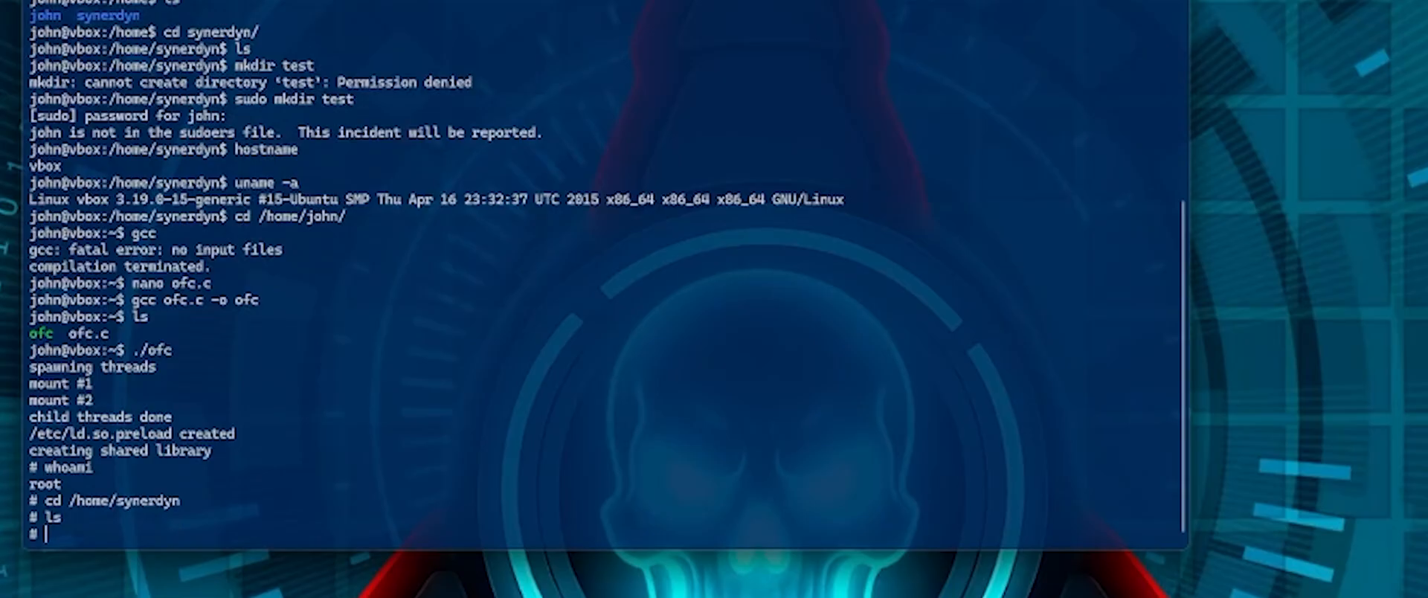
{"action": "type", "text": "mk"}
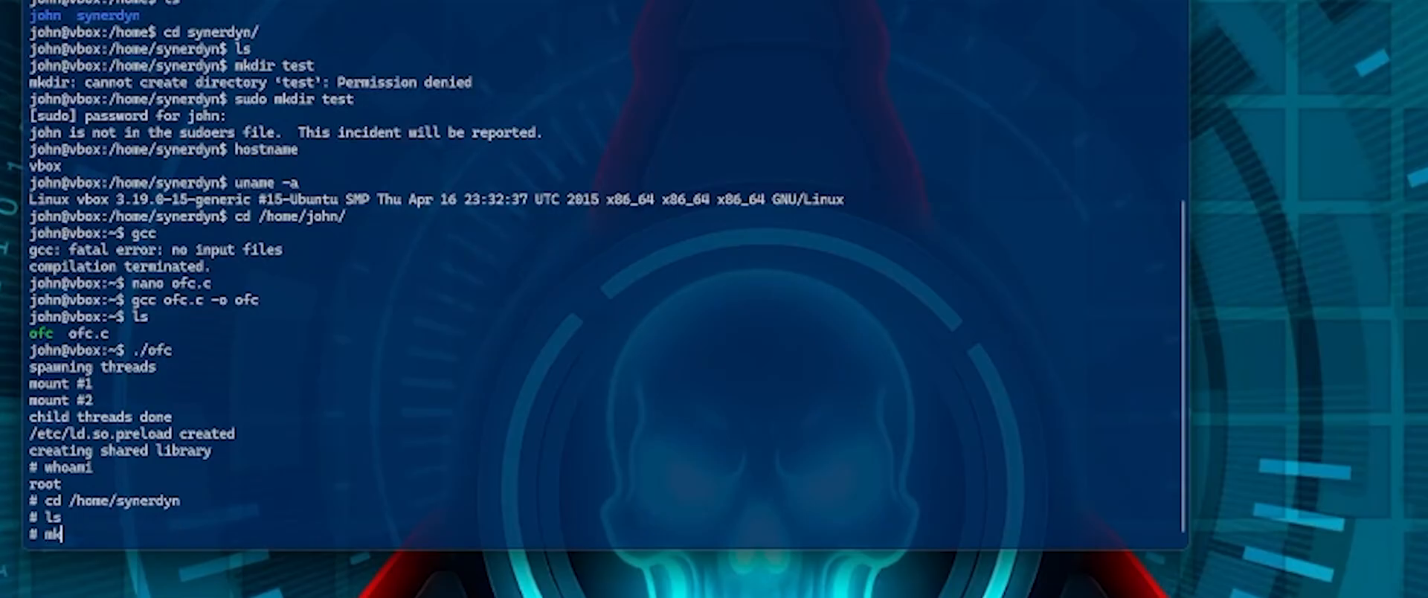
{"action": "type", "text": "d"}
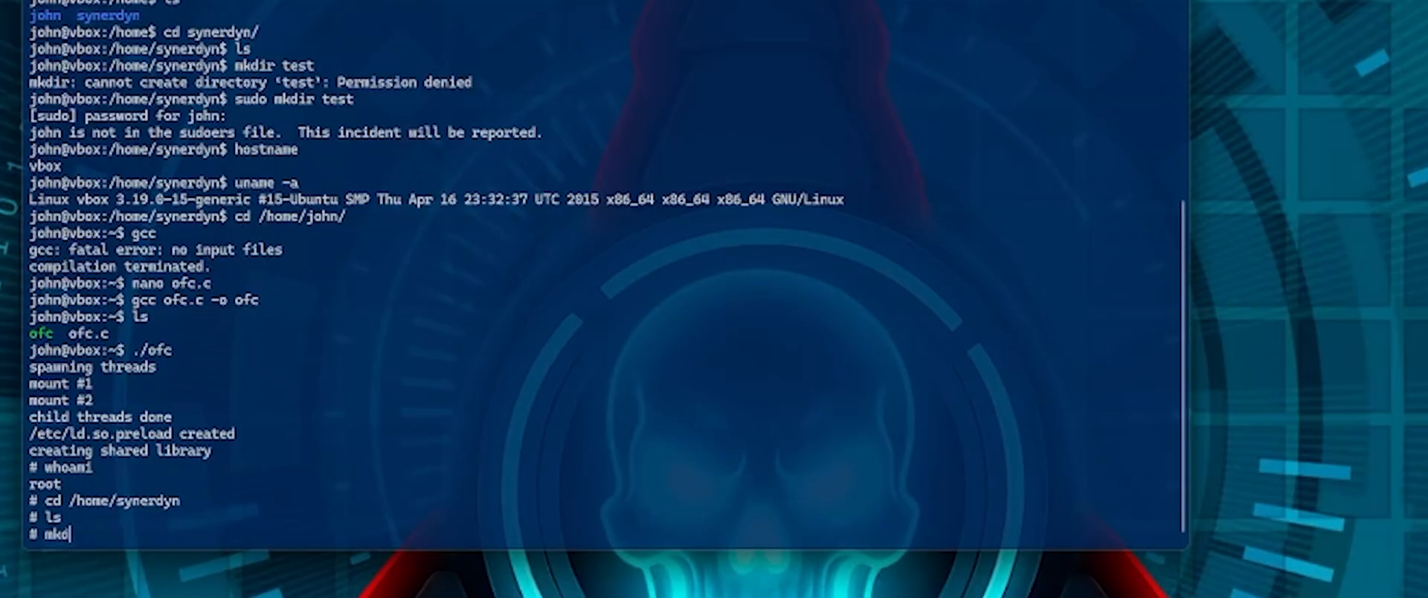